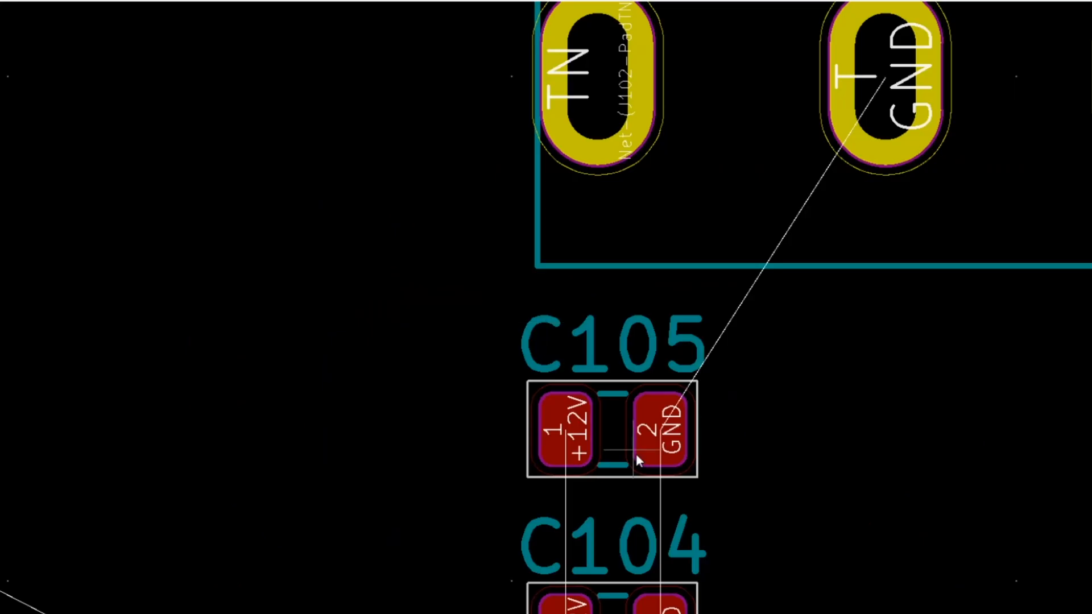
- Edit the front-silkscreen label text to read 'op' near the diode indicators
{"action": "scroll", "scroll_direction": "down", "scroll_amount": 3}
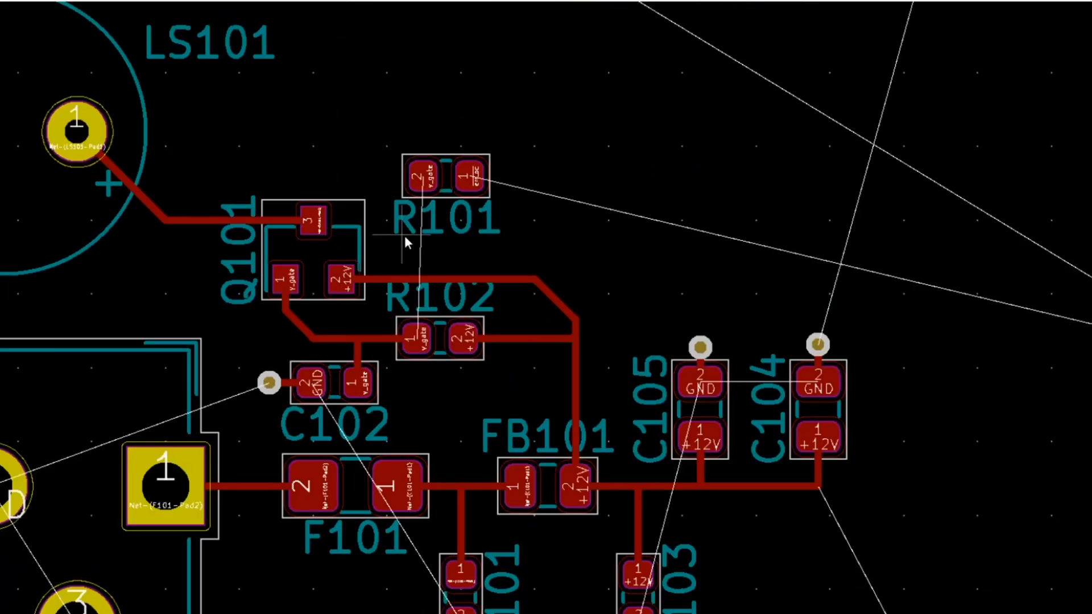
{"action": "scroll", "scroll_direction": "down", "scroll_amount": 3}
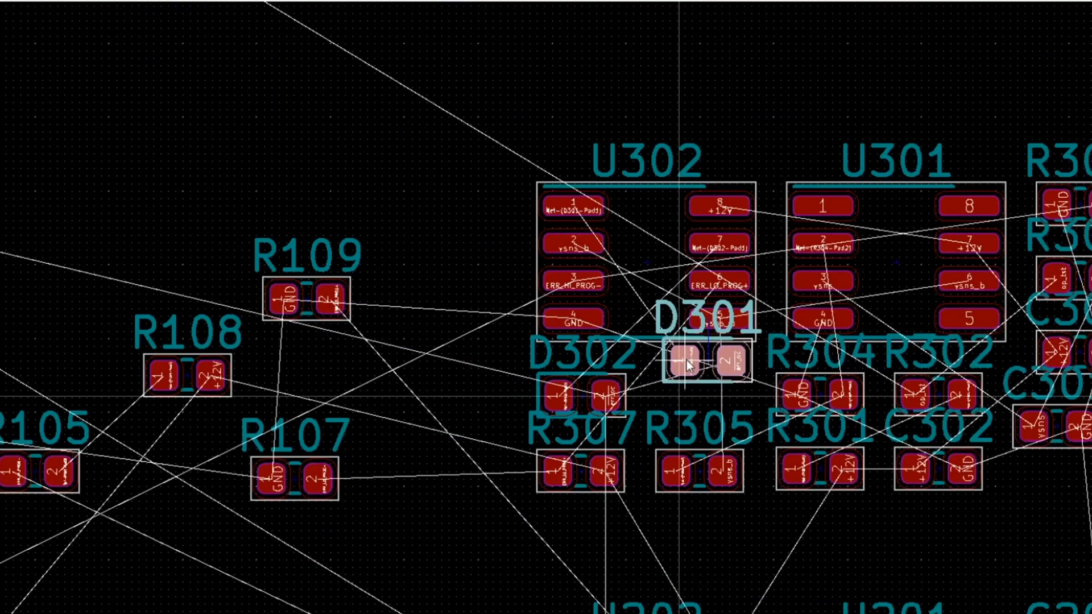
{"action": "scroll", "scroll_direction": "down", "scroll_amount": 3}
{"action": "type", "text": "op"}
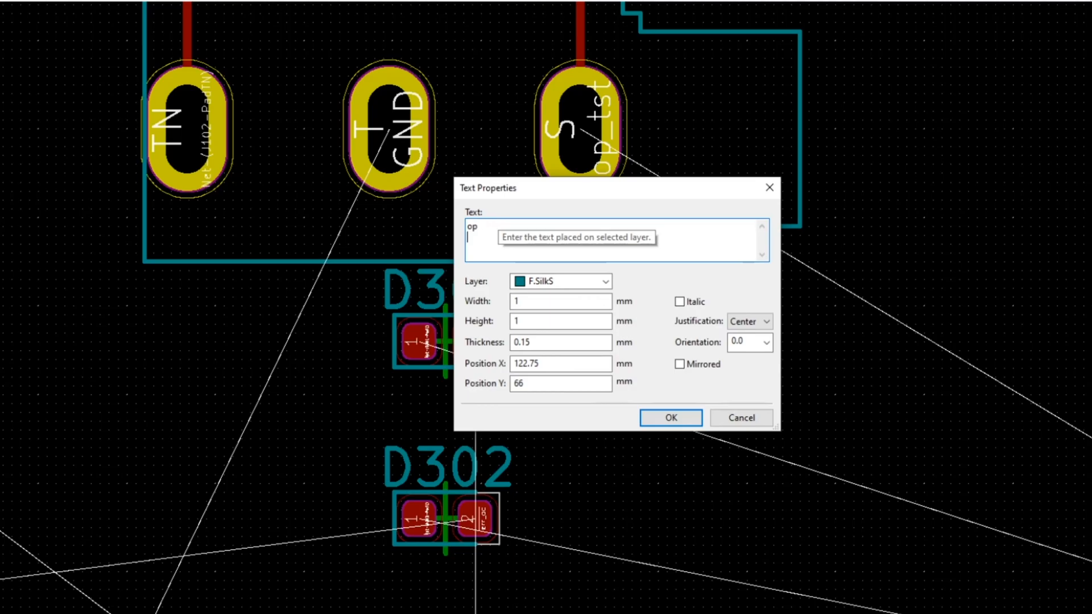
{"action": "left_click", "coordinate": [669, 417]}
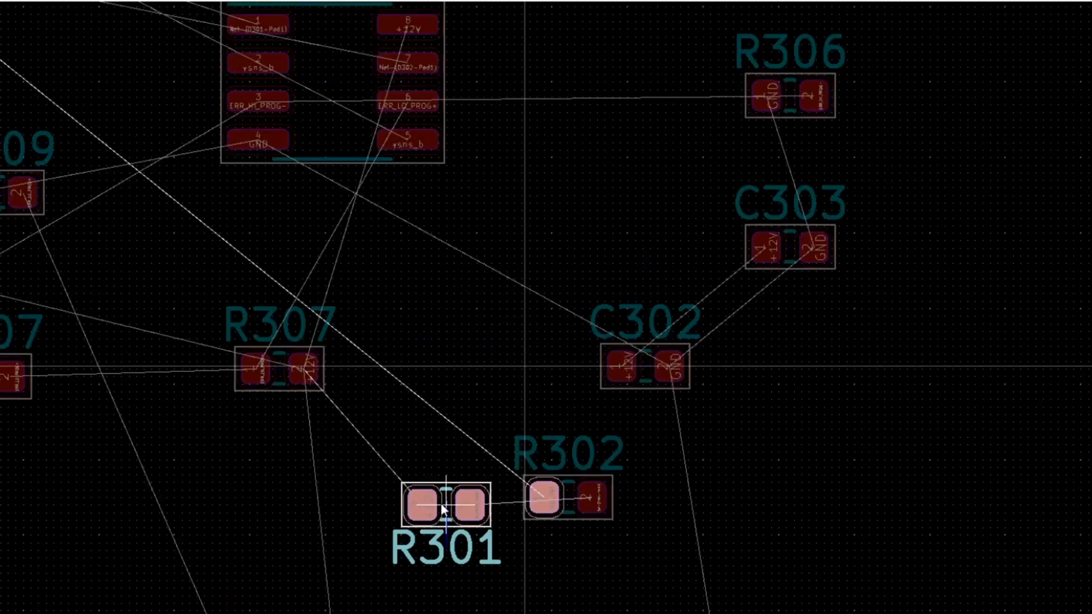
- Scroll across the board to follow the newly routed tracks between pads
{"action": "scroll", "scroll_direction": "up", "scroll_amount": 3}
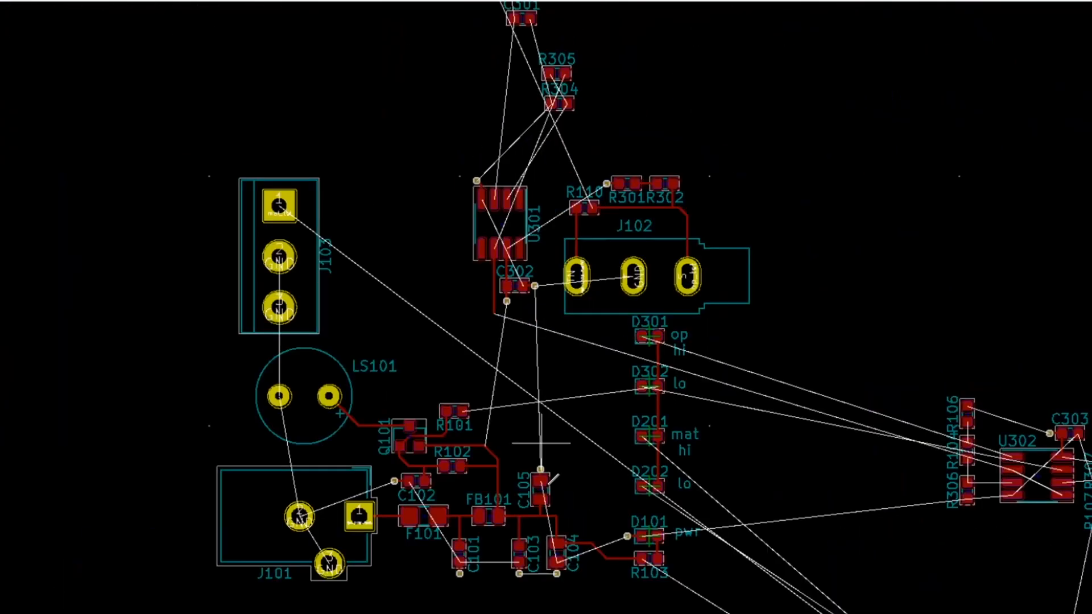
{"action": "scroll", "scroll_direction": "up", "scroll_amount": 3}
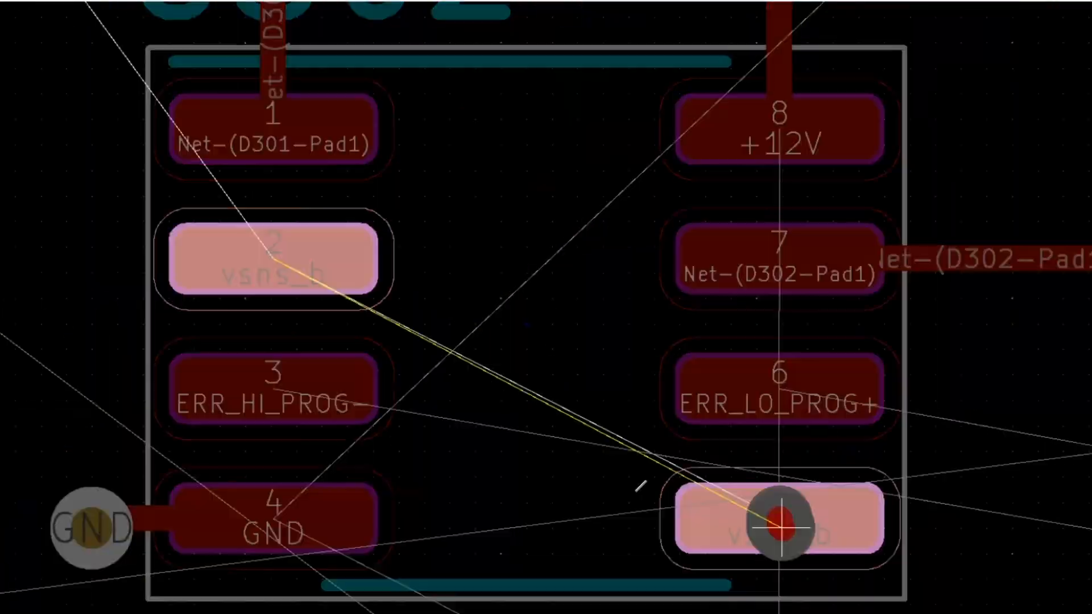
{"action": "scroll", "scroll_direction": "down", "scroll_amount": 3}
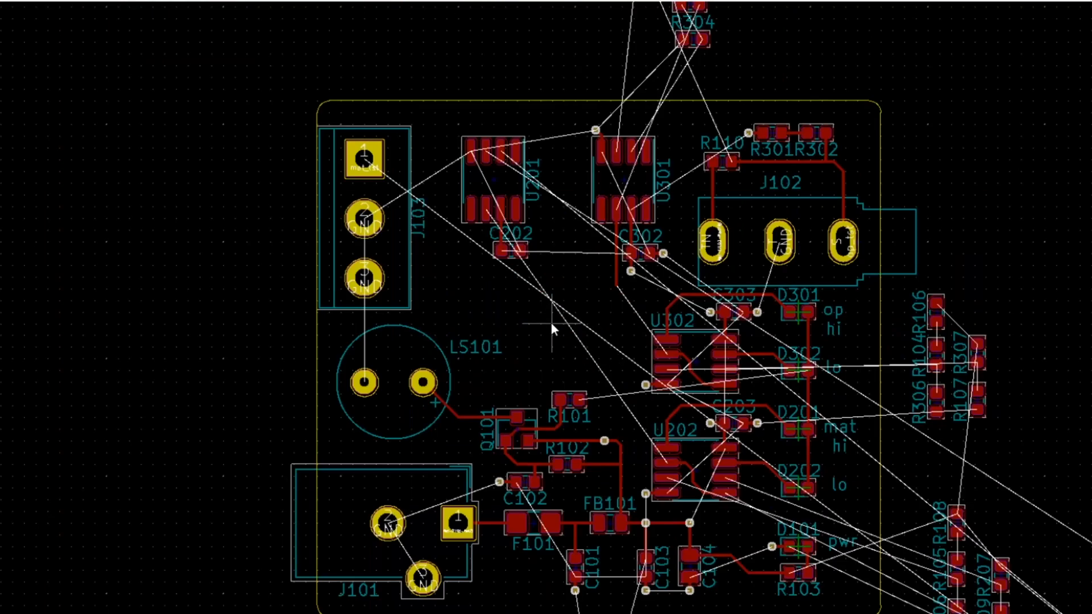
- Zoom out to view the fully routed board with its back-layer copper flood
{"action": "scroll", "scroll_direction": "up", "scroll_amount": 3}
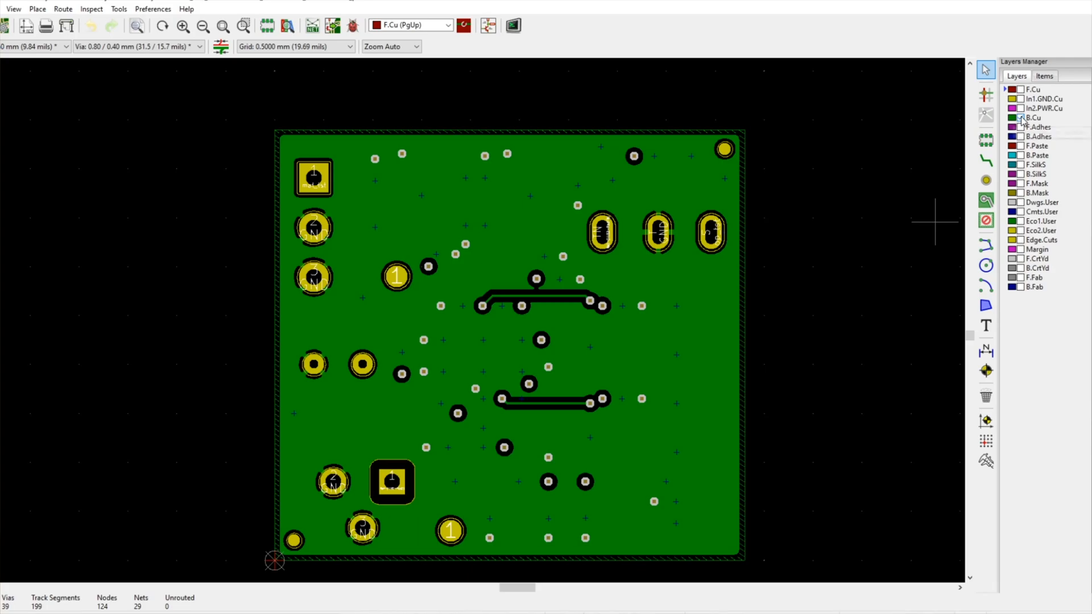
- Inspect the In1.GND.Cu plane and the F.Cu tracks each on their own
{"action": "left_click", "coordinate": [1017, 109]}
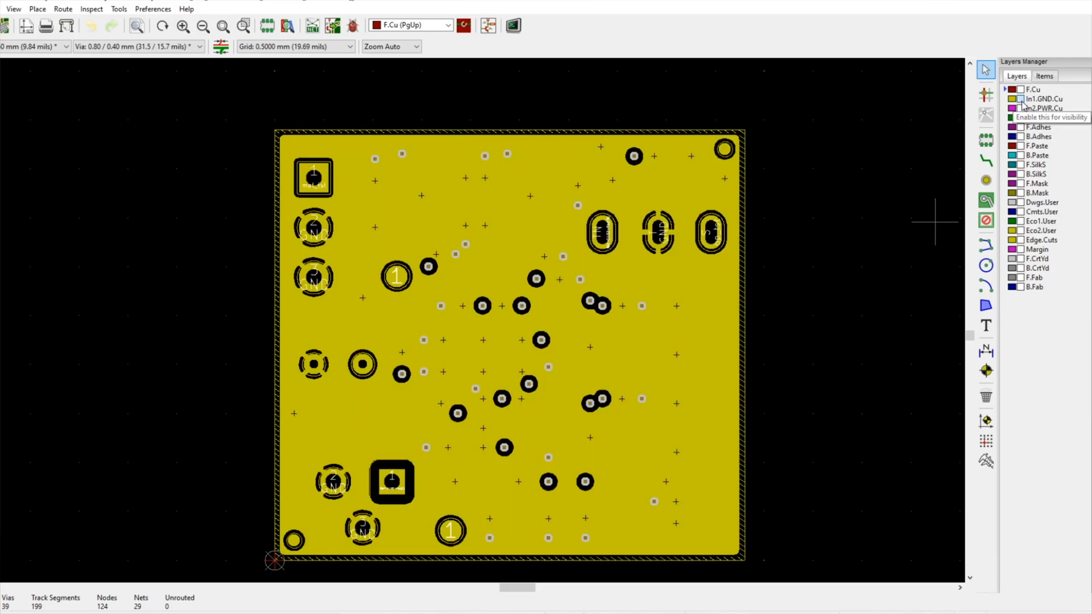
{"action": "left_click", "coordinate": [1035, 89]}
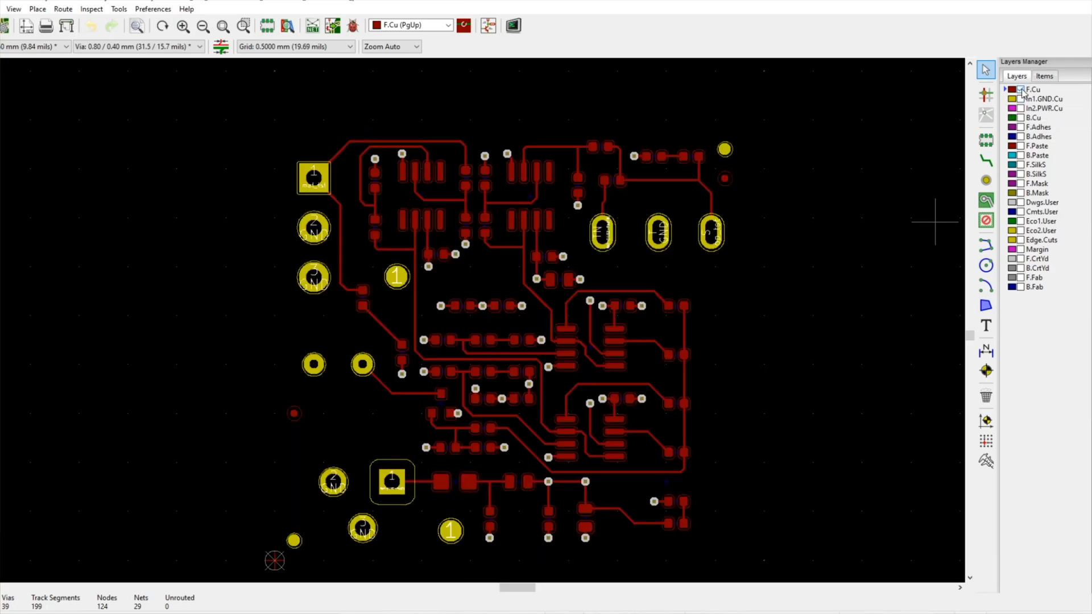
{"action": "mouse_move", "coordinate": [1016, 89]}
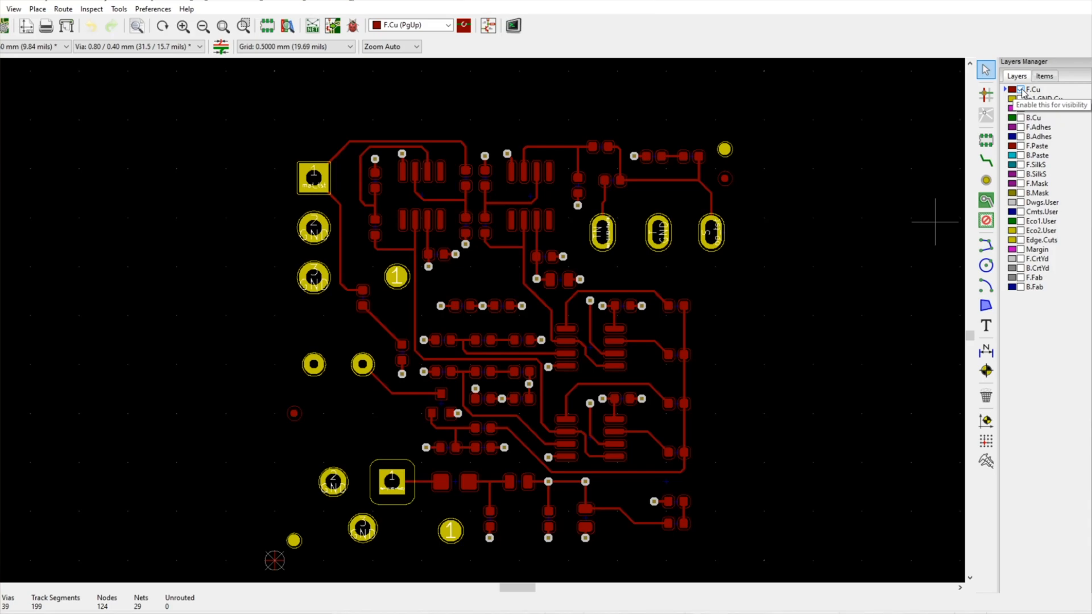
{"action": "left_click", "coordinate": [1016, 108]}
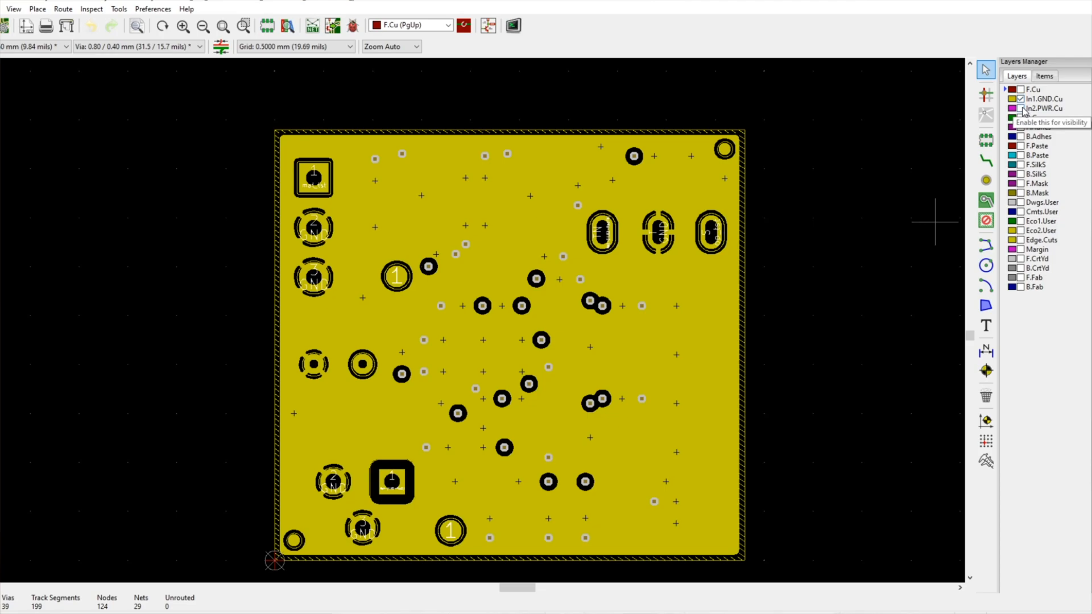
- Inspect the B.Cu flood, then leave front copper shown over it
{"action": "left_click", "coordinate": [1022, 109]}
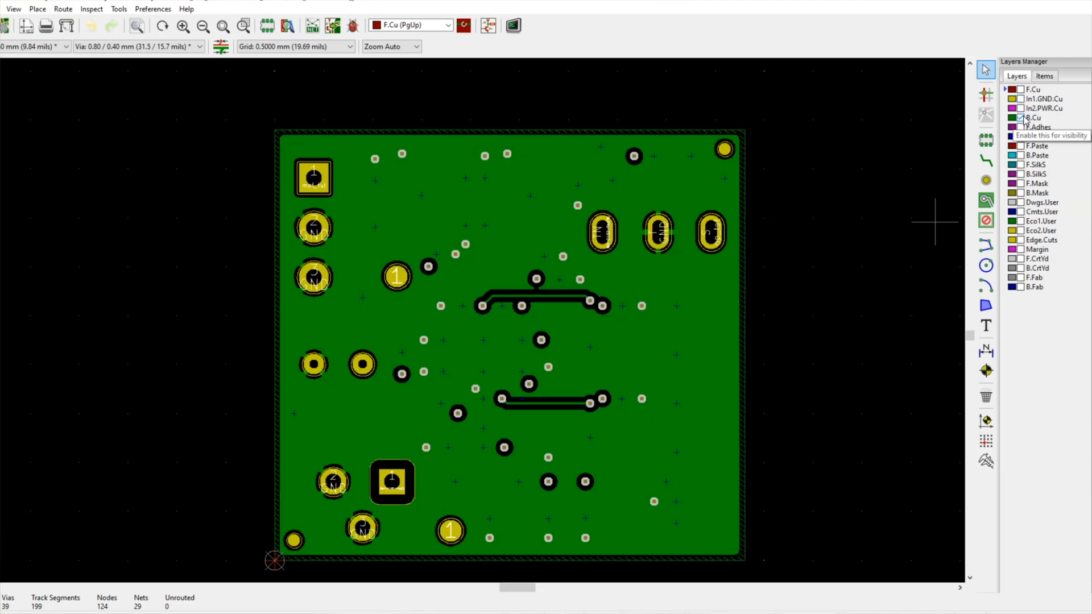
{"action": "left_click", "coordinate": [1019, 117]}
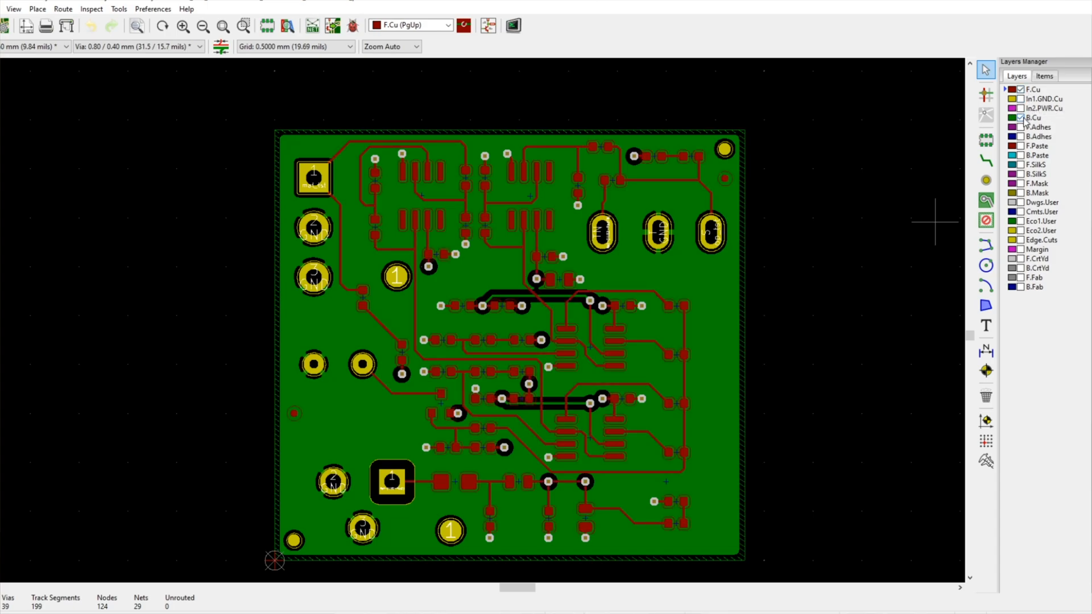
{"action": "scroll", "scroll_direction": "up", "scroll_amount": 3}
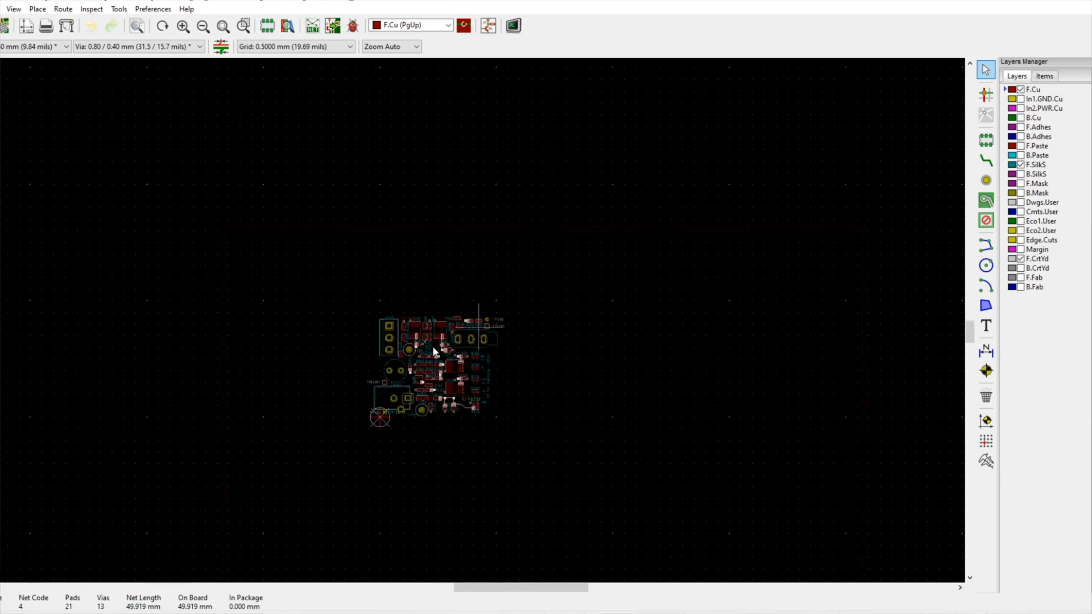
- Zoom into the board and show the In1.GND.Cu plane beneath the front tracks
{"action": "scroll", "scroll_direction": "up", "scroll_amount": 3}
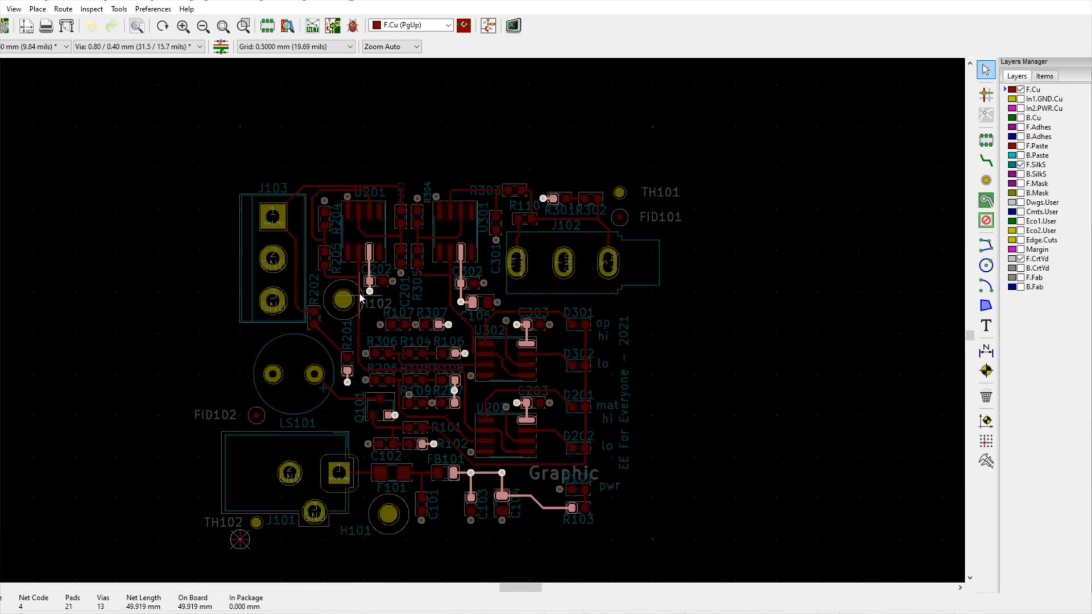
{"action": "mouse_move", "coordinate": [463, 352]}
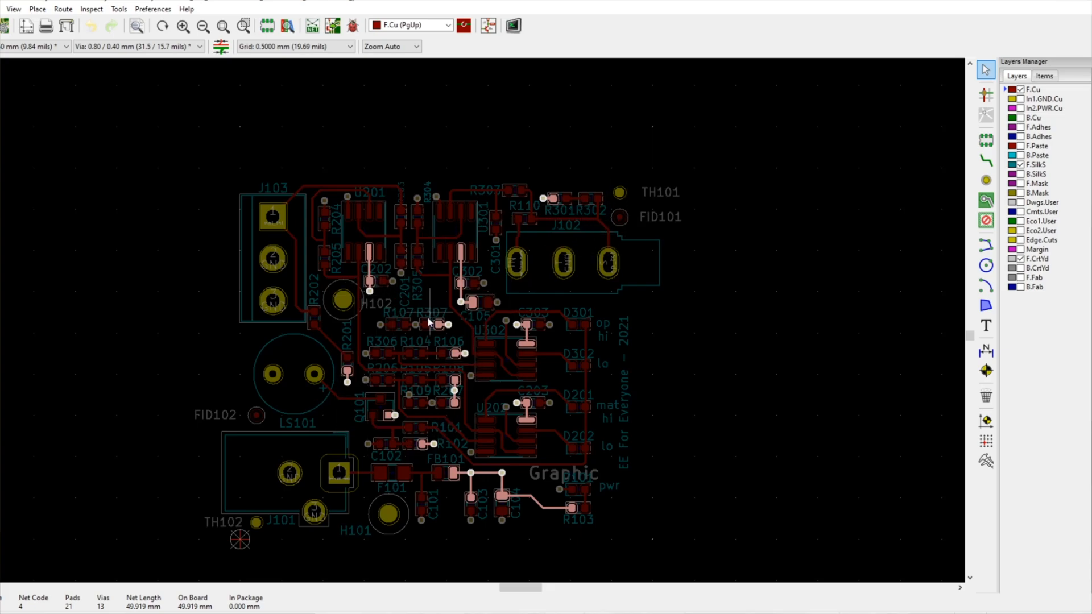
{"action": "mouse_move", "coordinate": [406, 420]}
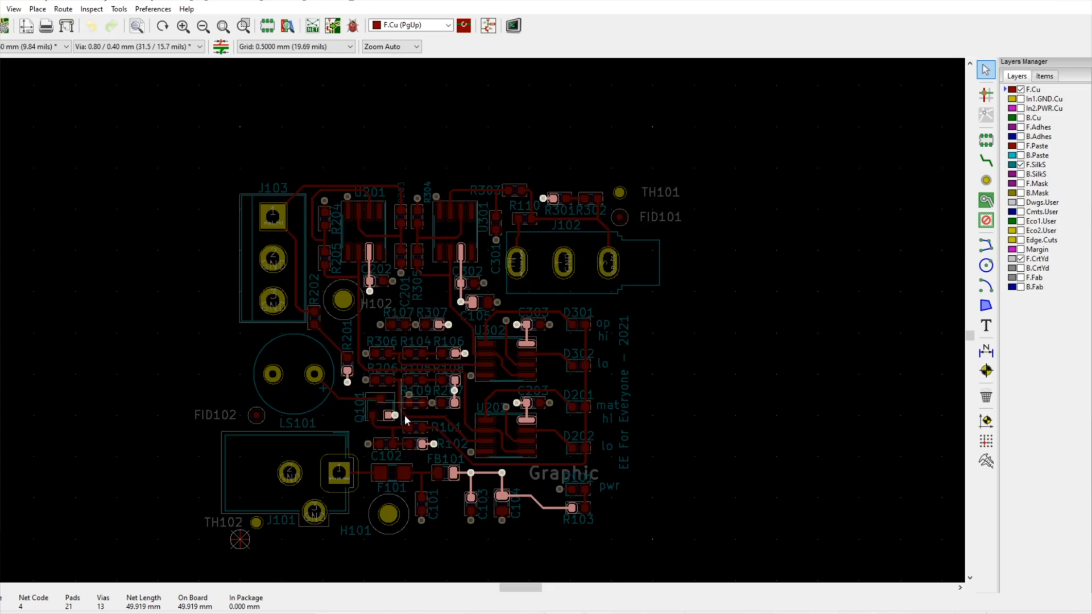
{"action": "mouse_move", "coordinate": [383, 429]}
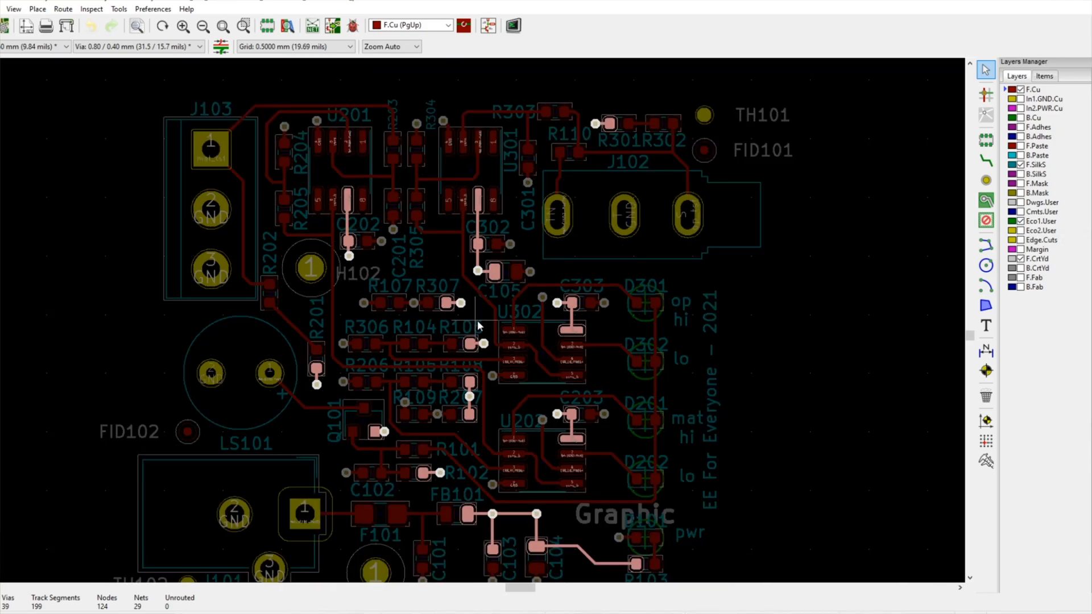
{"action": "mouse_move", "coordinate": [465, 269]}
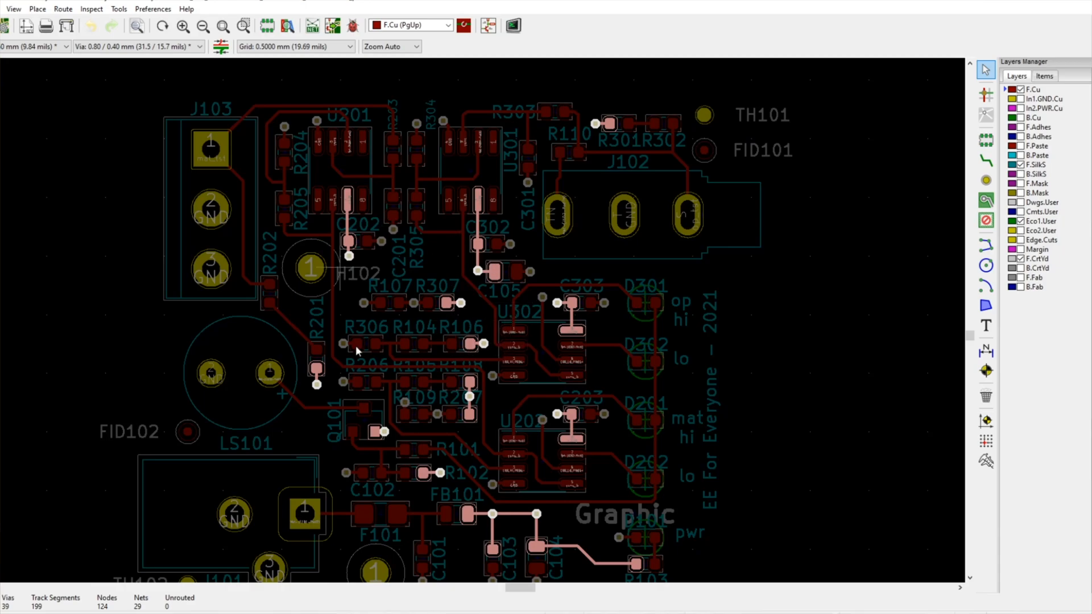
{"action": "scroll", "scroll_direction": "down", "scroll_amount": 3}
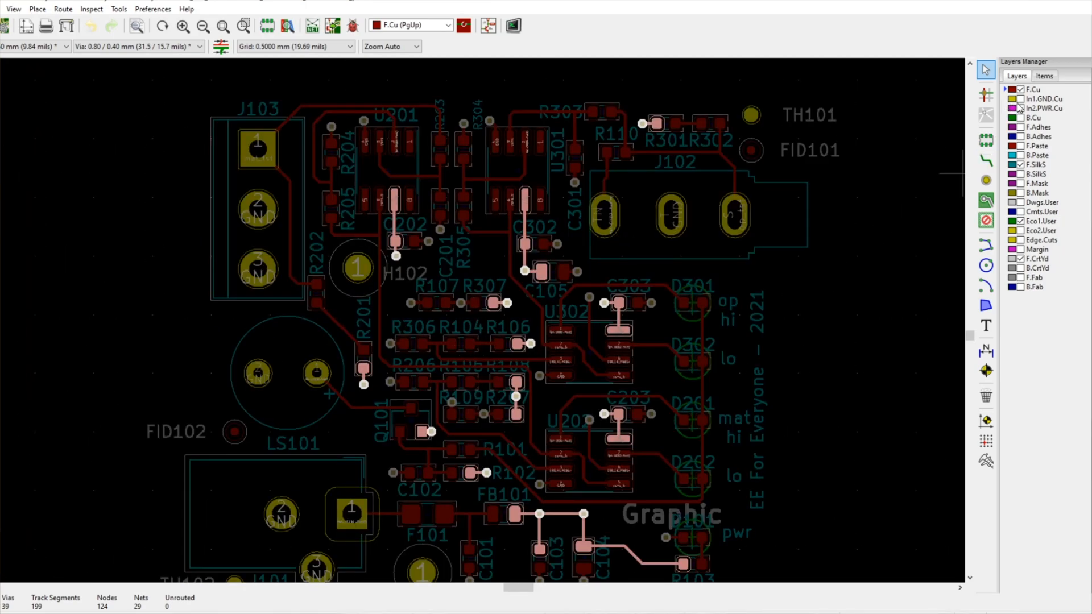
{"action": "mouse_move", "coordinate": [1024, 118]}
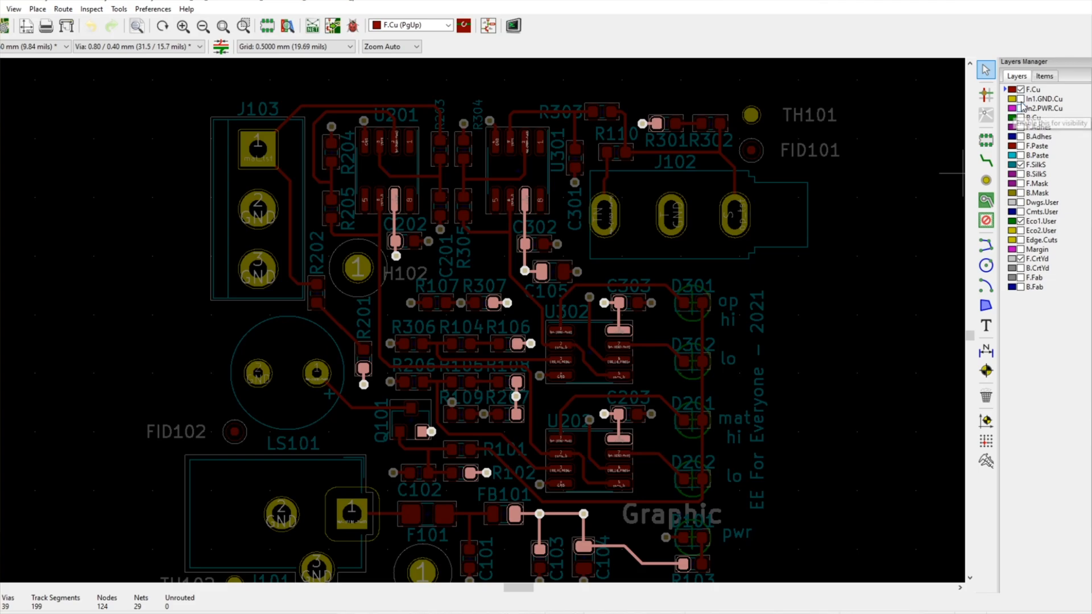
{"action": "left_click", "coordinate": [1022, 98]}
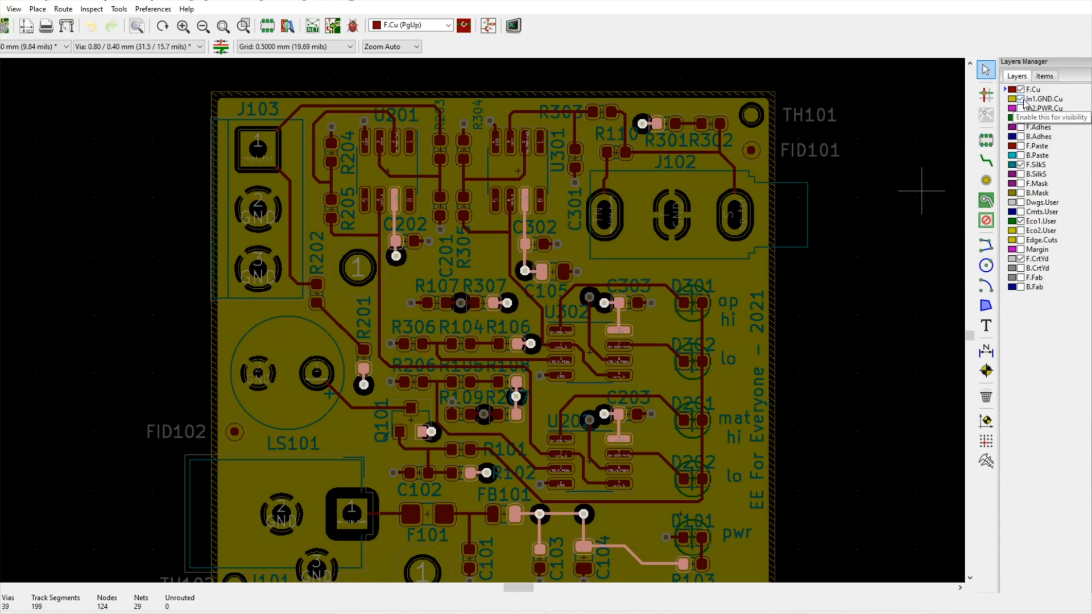
- Swap the ground plane for the B.Cu flood with its isolated +12V vias
{"action": "left_click", "coordinate": [1034, 117]}
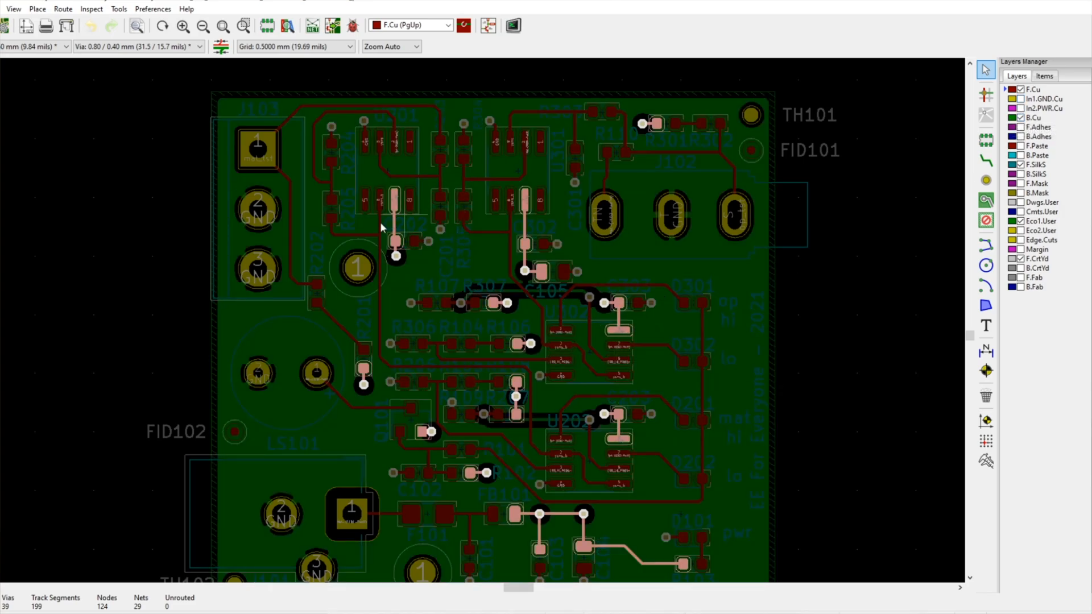
{"action": "mouse_move", "coordinate": [964, 182]}
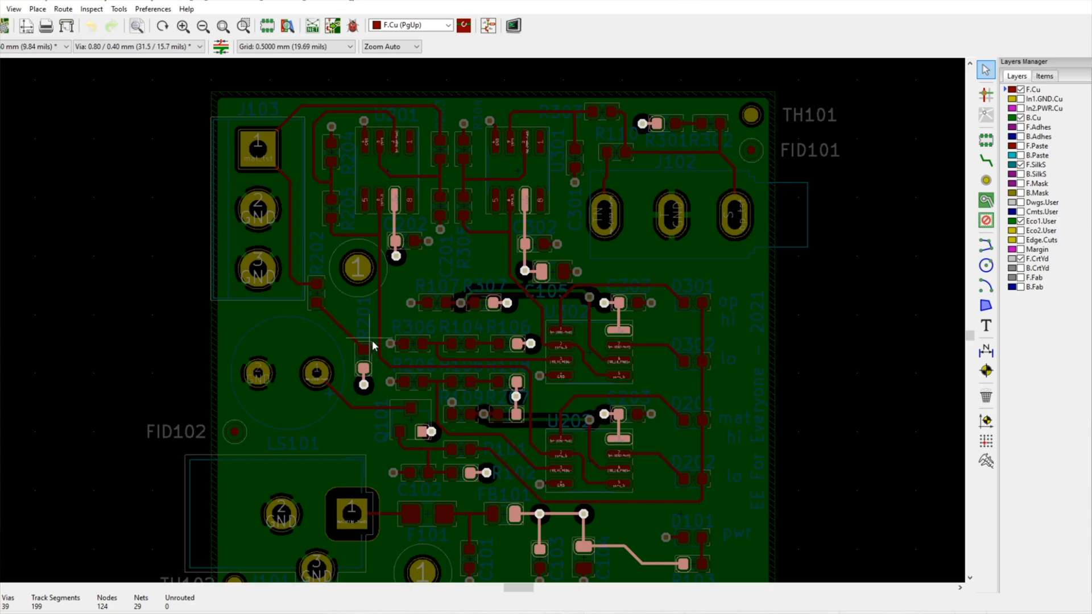
{"action": "mouse_move", "coordinate": [373, 341]}
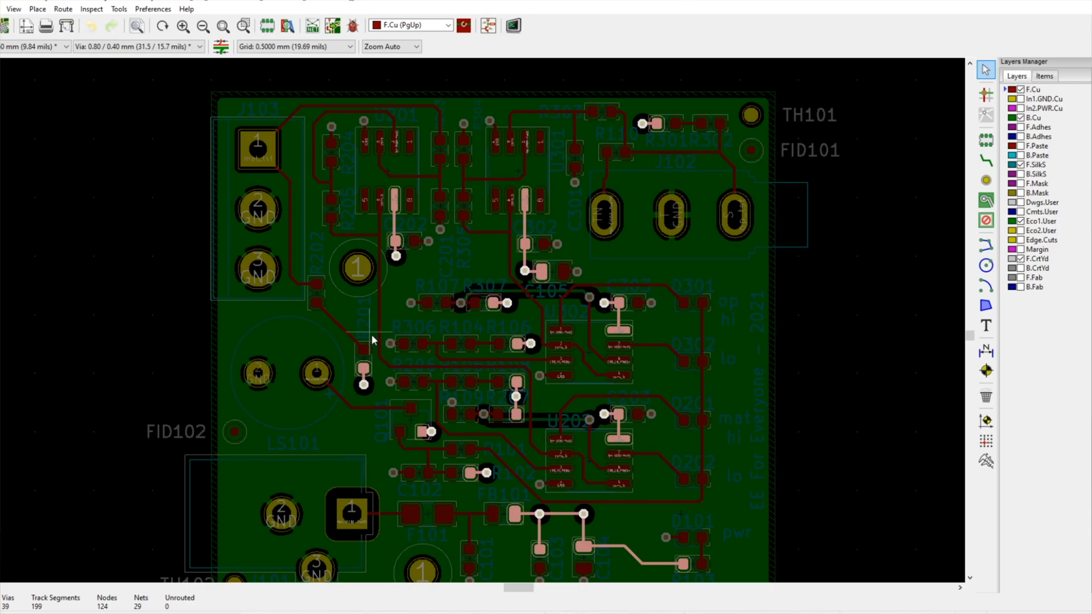
{"action": "mouse_move", "coordinate": [483, 183]}
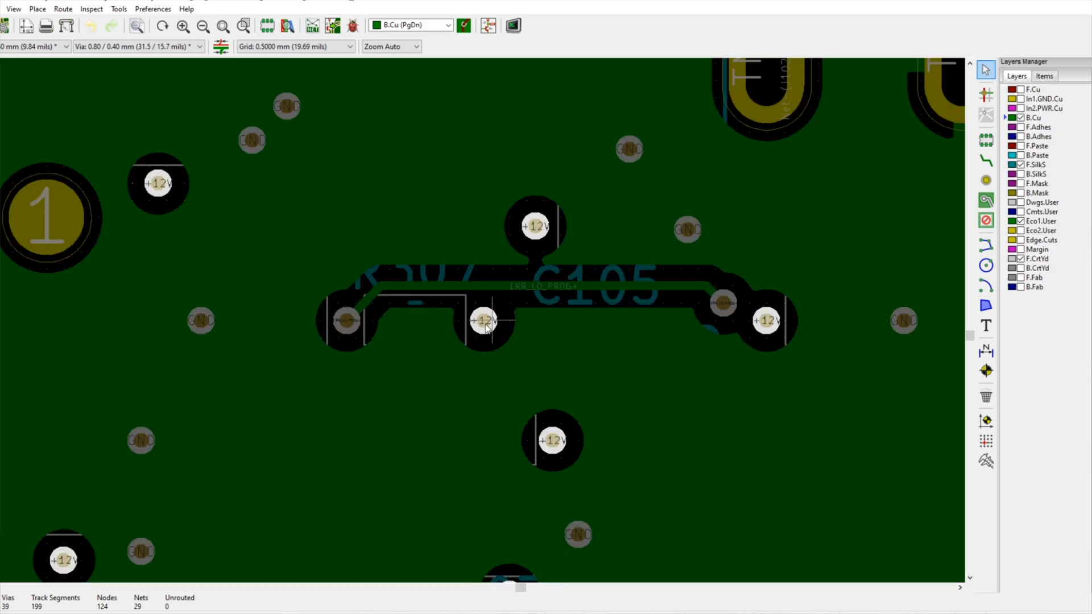
- Toggle In2.PWR.Cu off and on to compare the power plane against the B.Cu flood
{"action": "scroll", "scroll_direction": "down", "scroll_amount": 3}
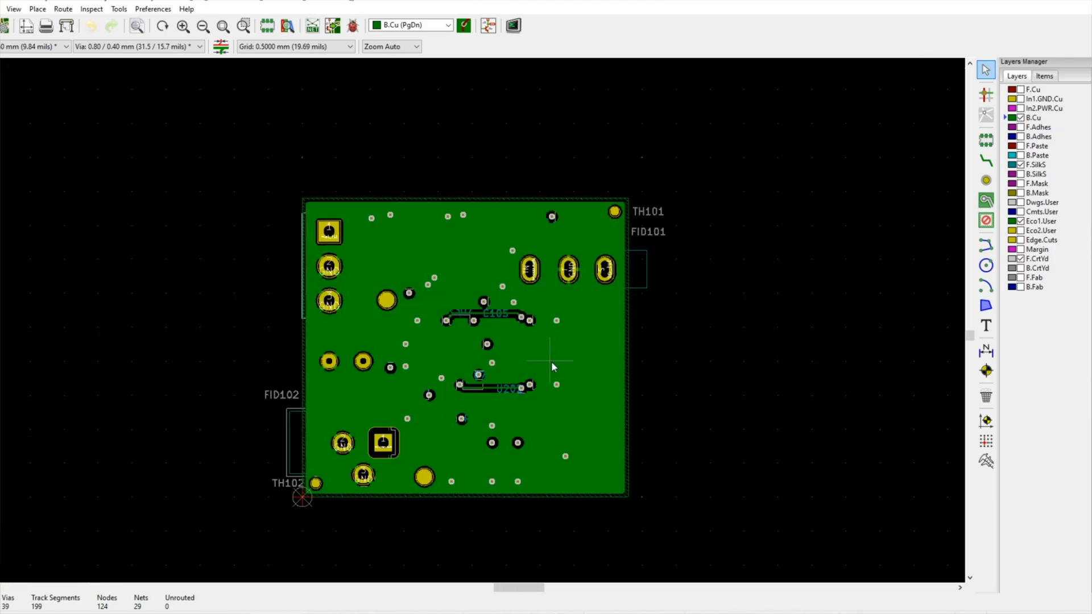
{"action": "scroll", "scroll_direction": "up", "scroll_amount": 3}
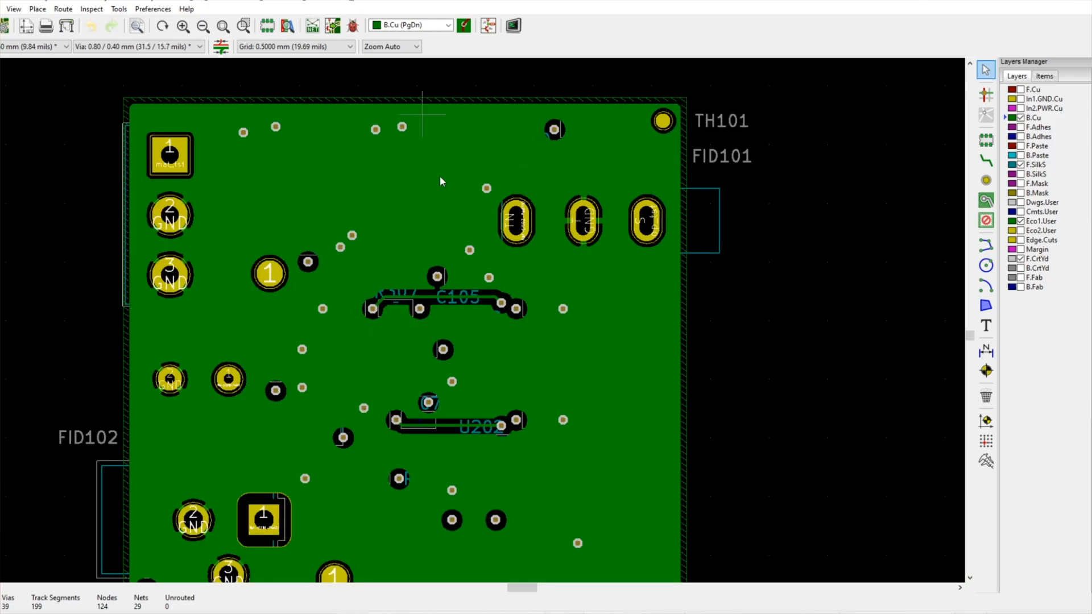
{"action": "mouse_move", "coordinate": [1045, 111]}
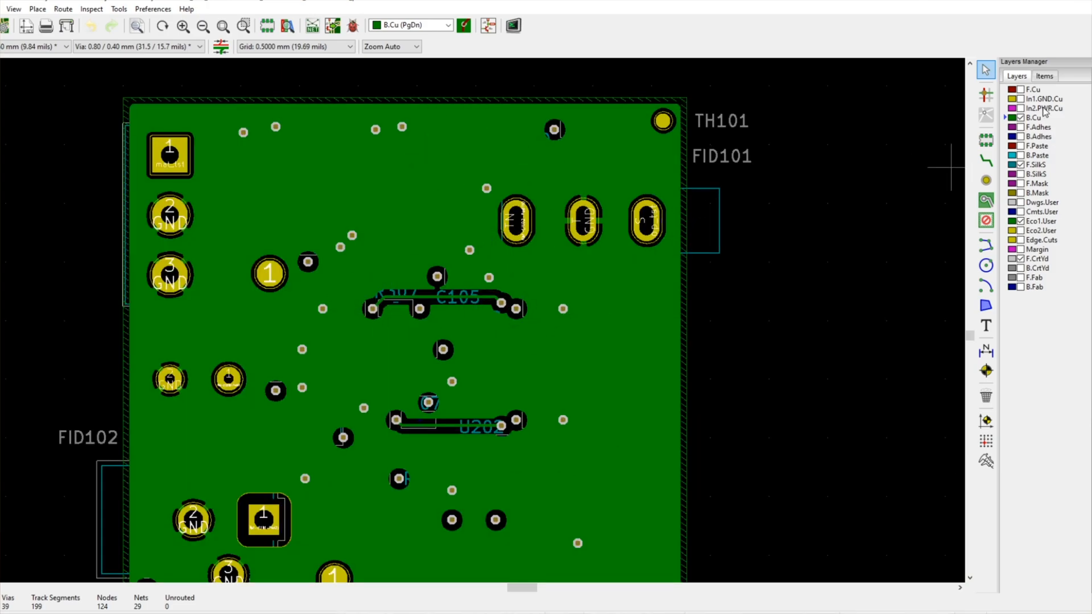
{"action": "left_click", "coordinate": [1022, 108]}
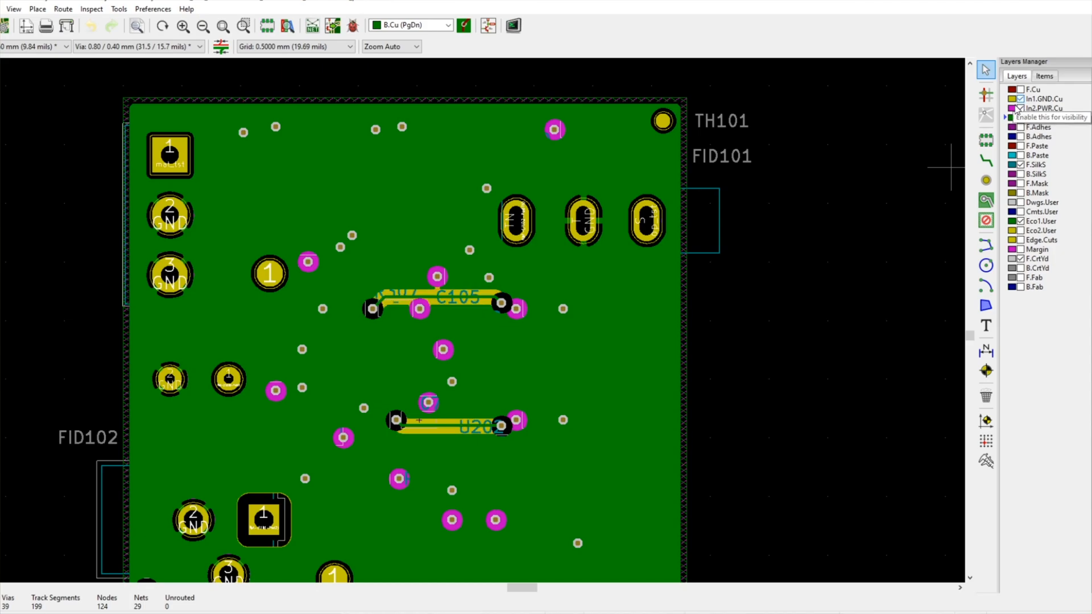
{"action": "left_click", "coordinate": [1022, 108]}
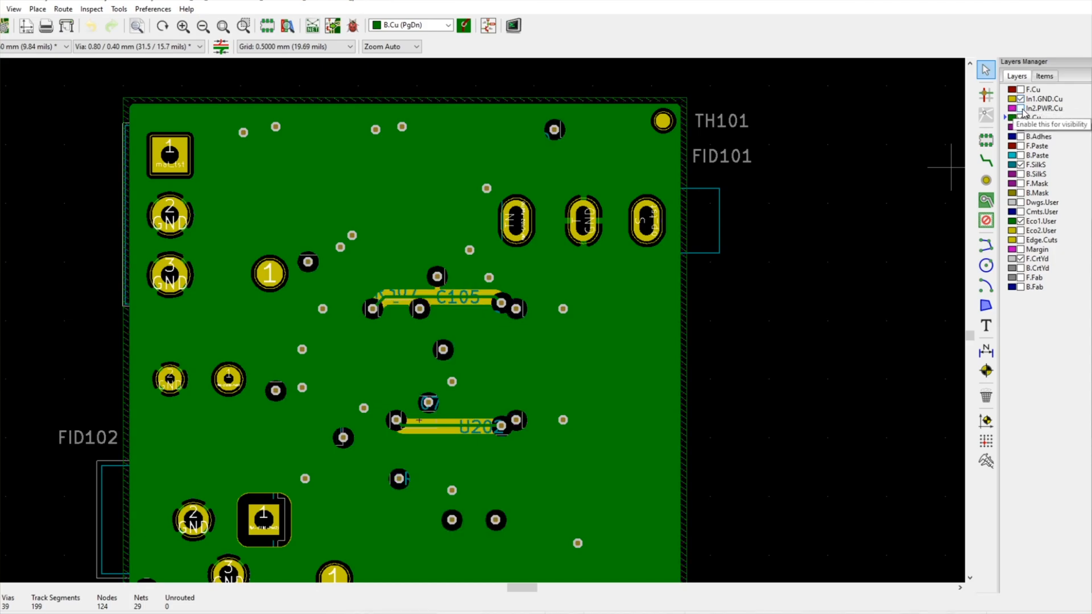
{"action": "left_click", "coordinate": [1021, 110]}
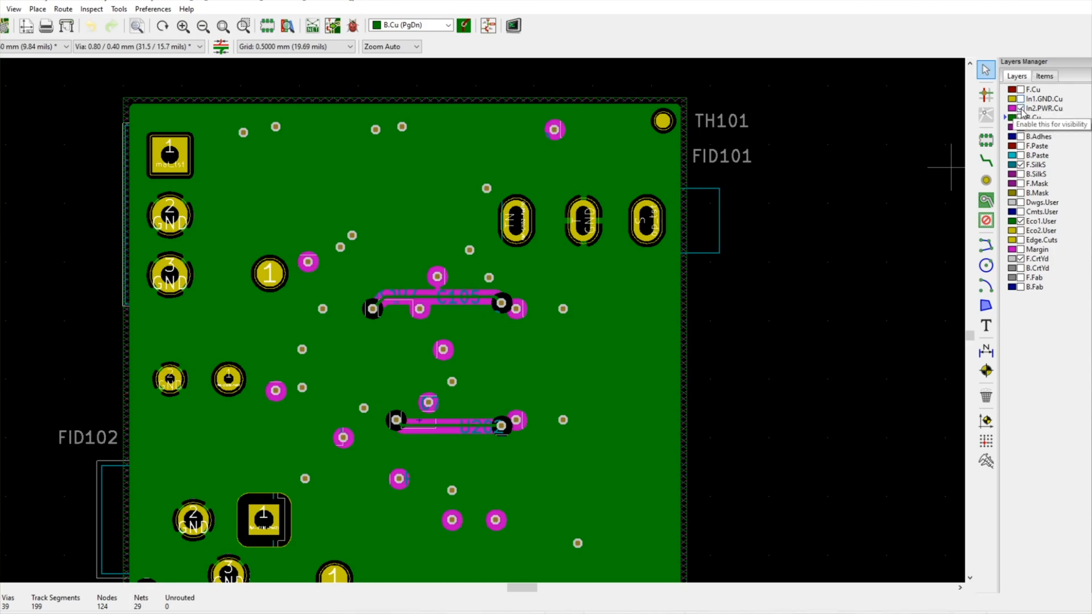
{"action": "left_click", "coordinate": [1017, 109]}
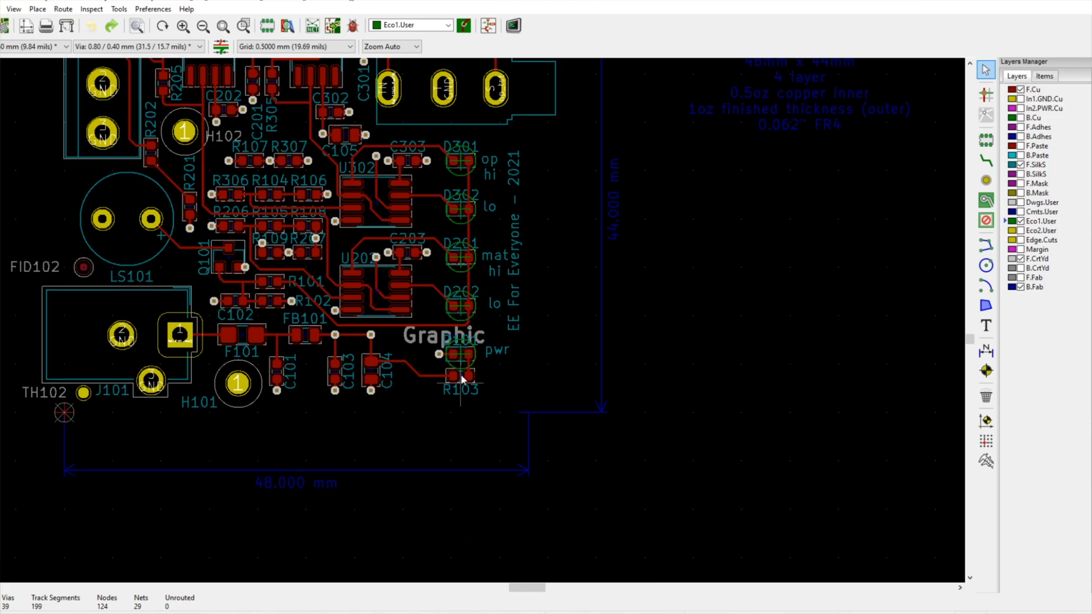
{"action": "mouse_move", "coordinate": [498, 279]}
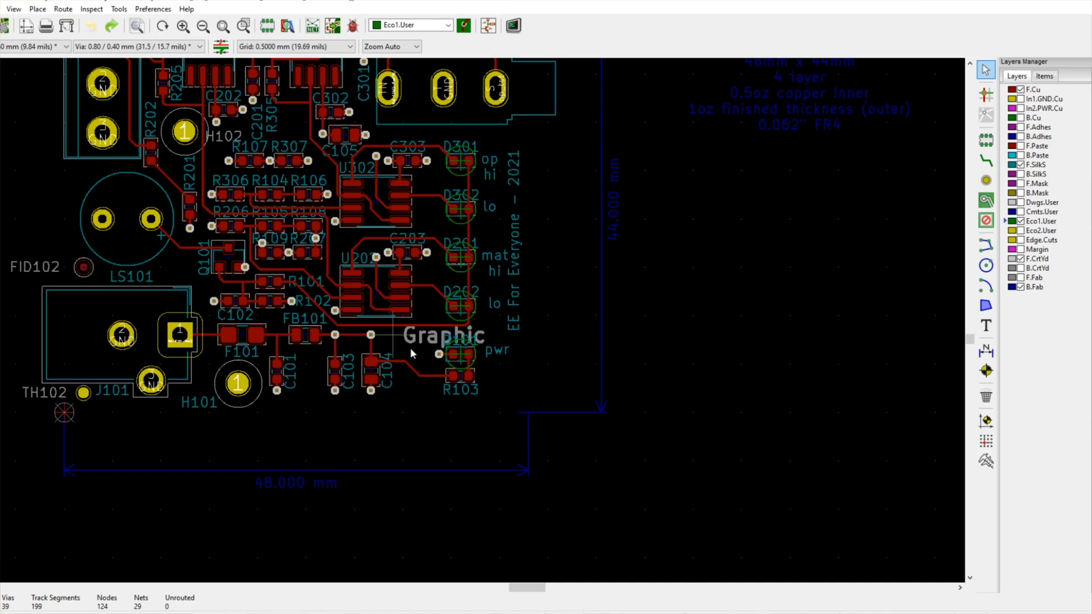
{"action": "mouse_move", "coordinate": [488, 344]}
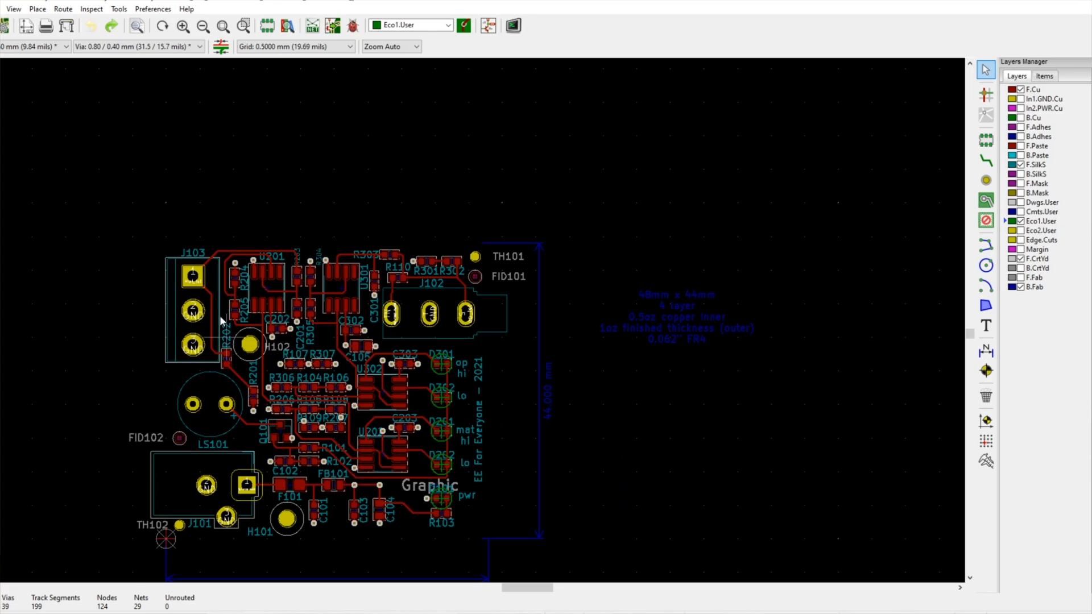
{"action": "mouse_move", "coordinate": [211, 436]}
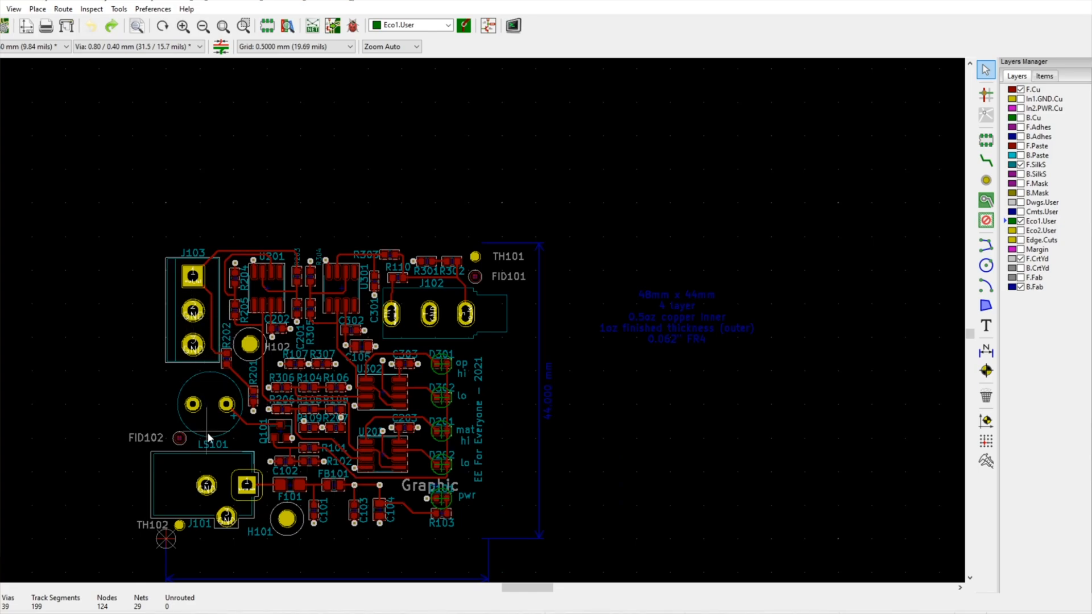
{"action": "mouse_move", "coordinate": [220, 449]}
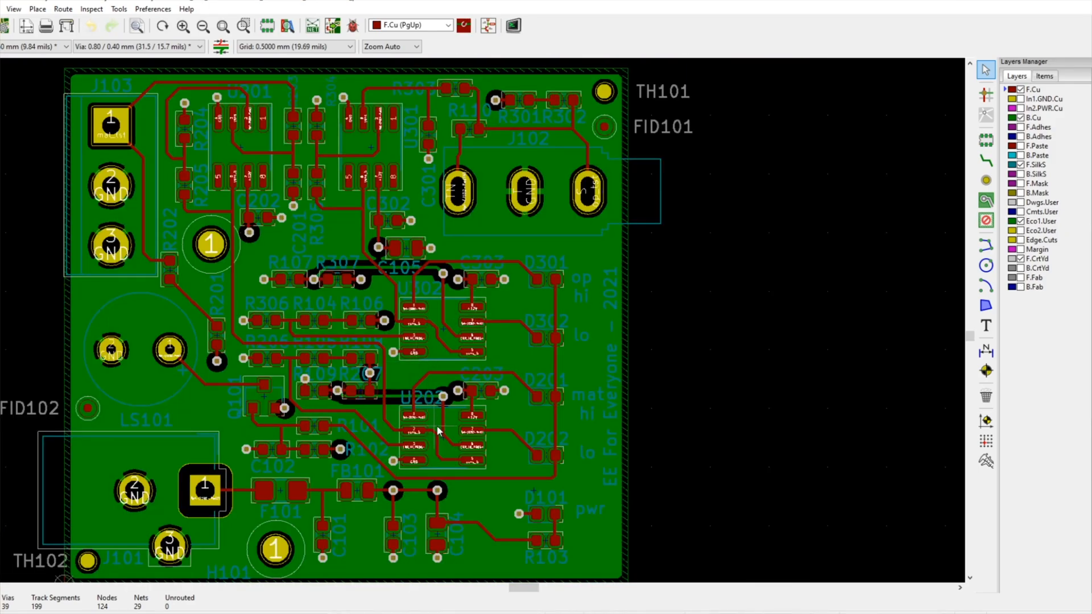
{"action": "left_click", "coordinate": [479, 318]}
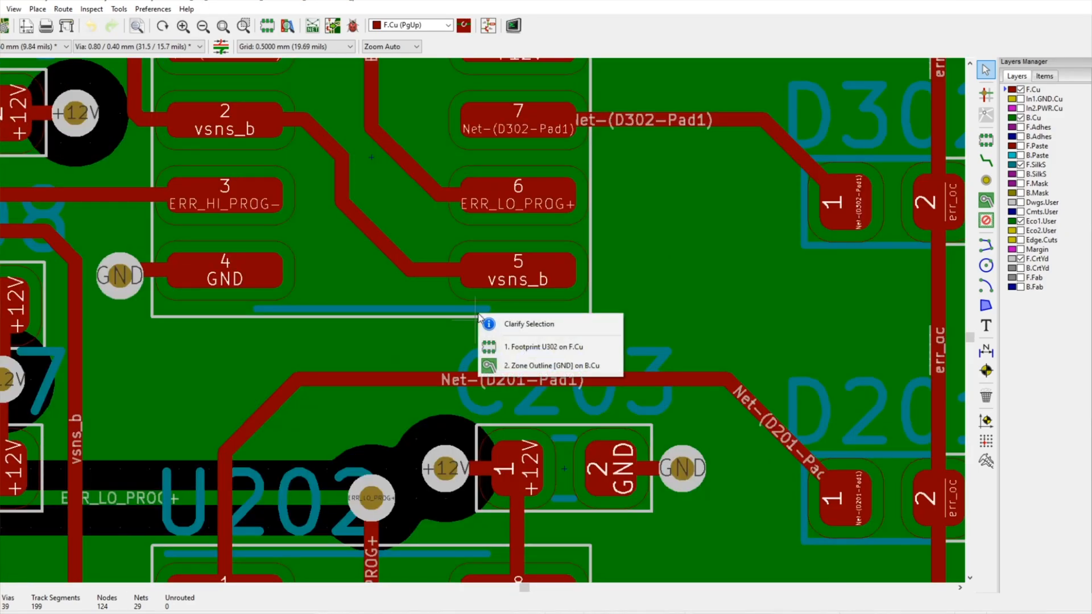
{"action": "left_click", "coordinate": [545, 347]}
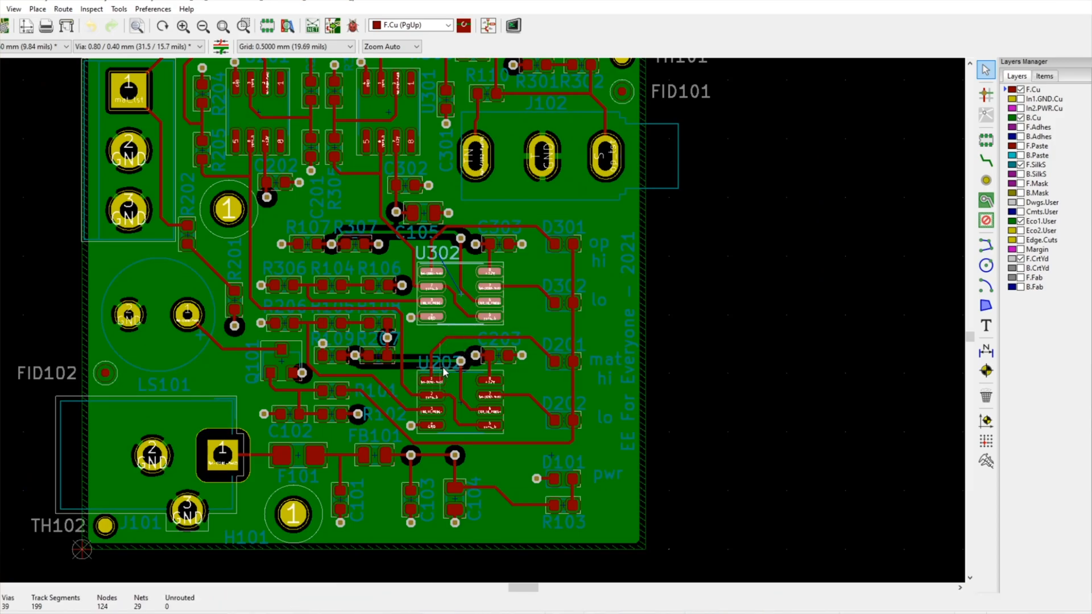
{"action": "scroll", "scroll_direction": "up", "scroll_amount": 3}
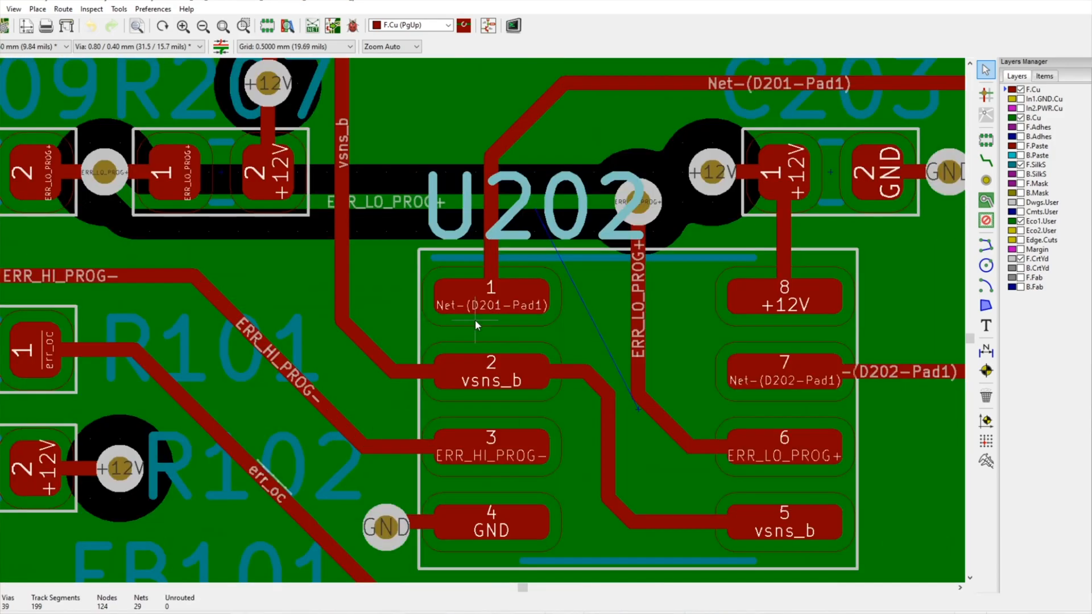
{"action": "left_click", "coordinate": [490, 289]}
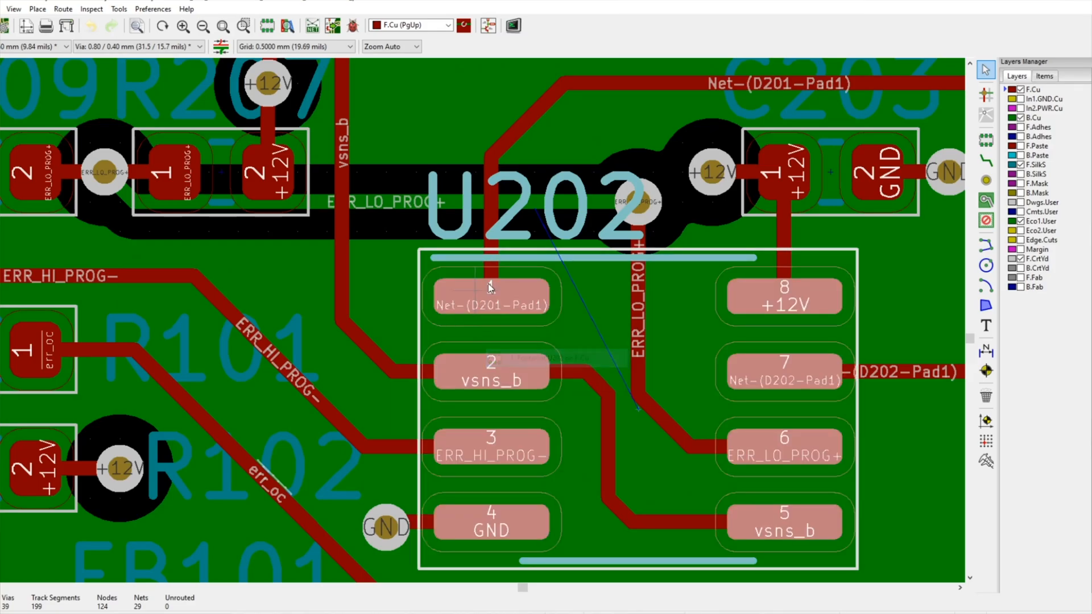
{"action": "scroll", "scroll_direction": "down", "scroll_amount": 3}
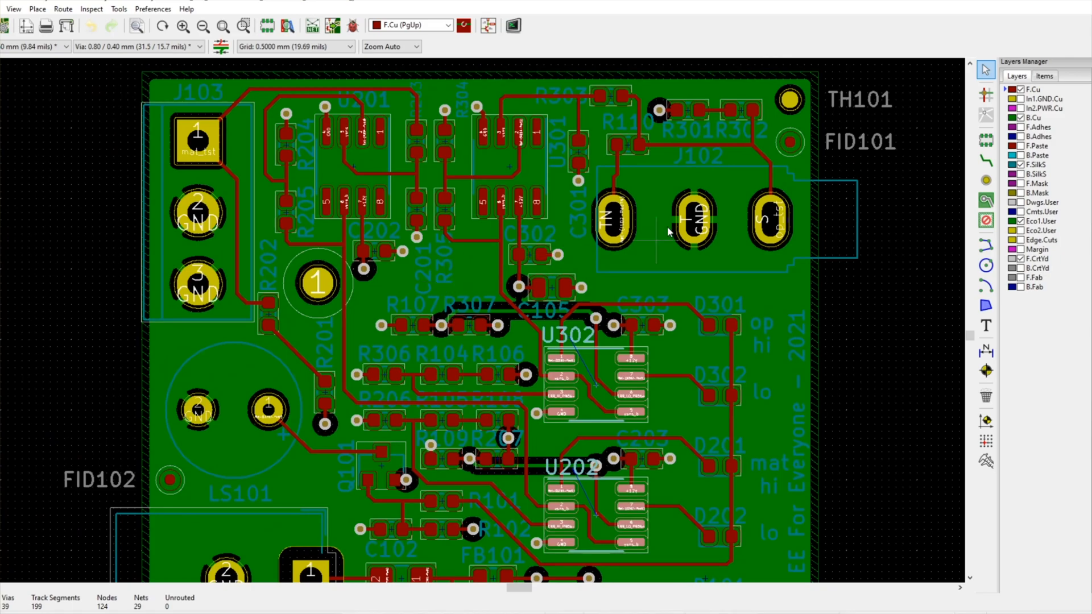
{"action": "mouse_move", "coordinate": [698, 122]}
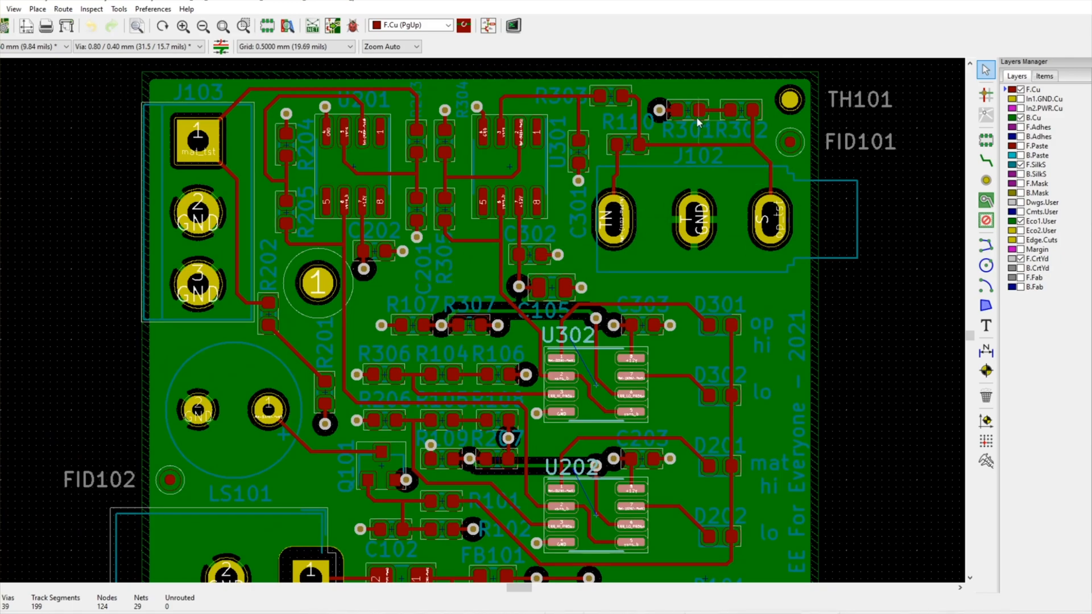
{"action": "mouse_move", "coordinate": [694, 103]}
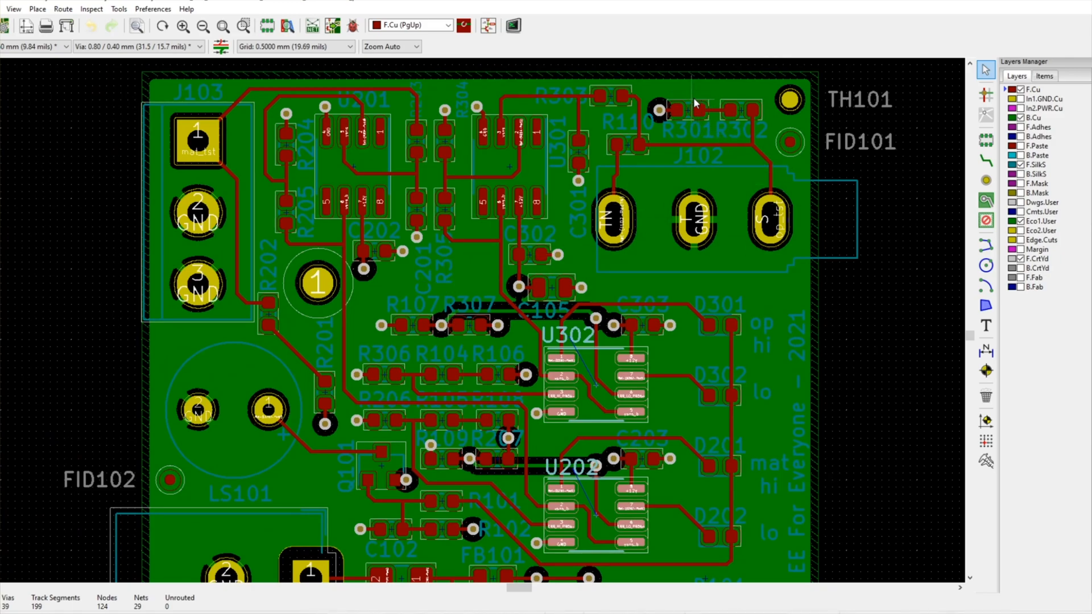
{"action": "mouse_move", "coordinate": [775, 218]}
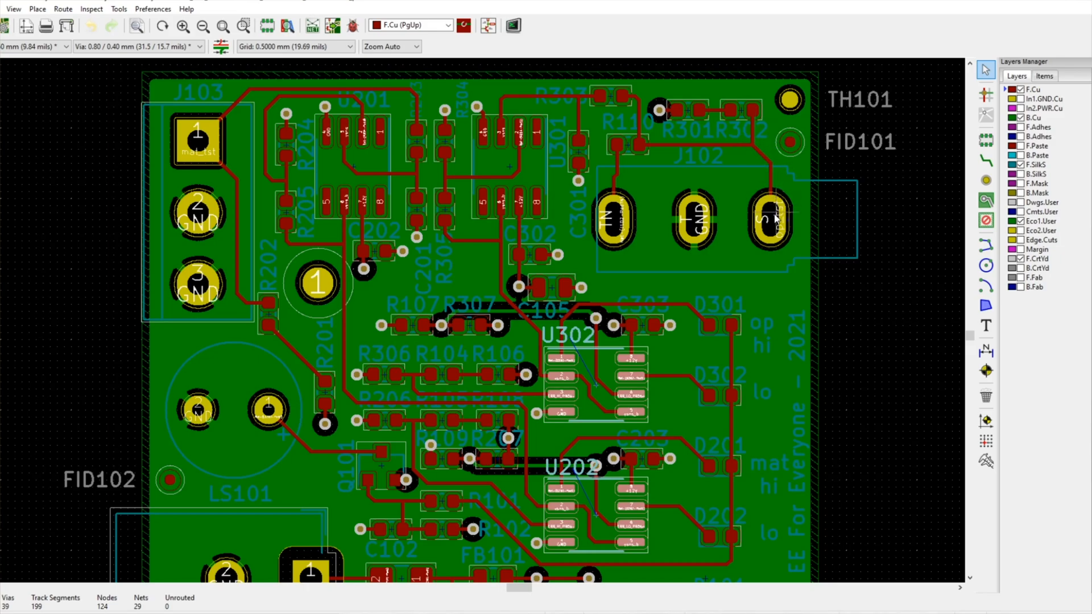
{"action": "mouse_move", "coordinate": [641, 148]}
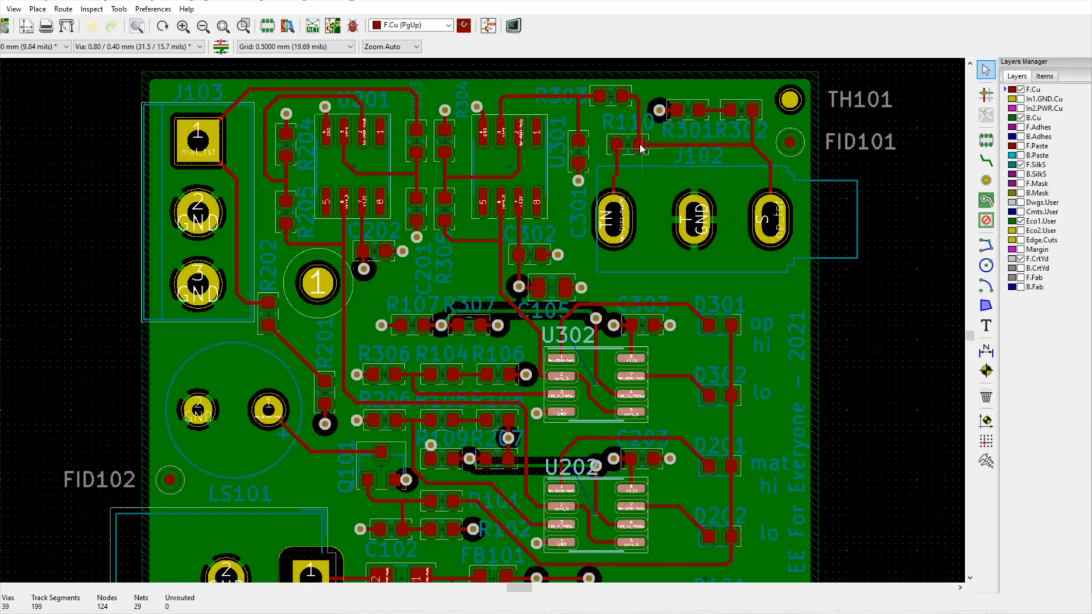
{"action": "mouse_move", "coordinate": [710, 213]}
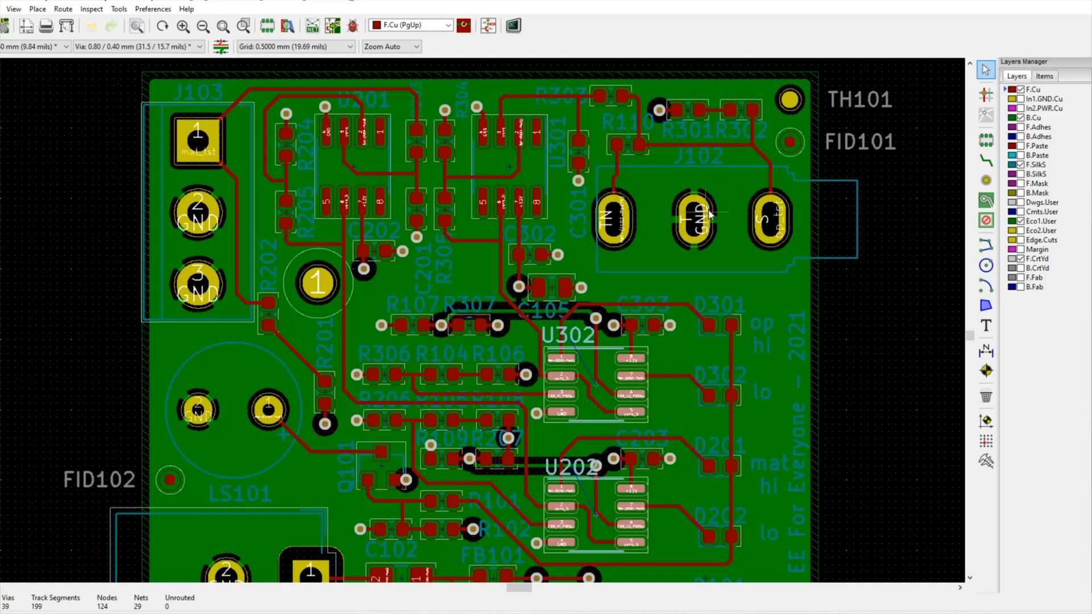
{"action": "mouse_move", "coordinate": [765, 219]}
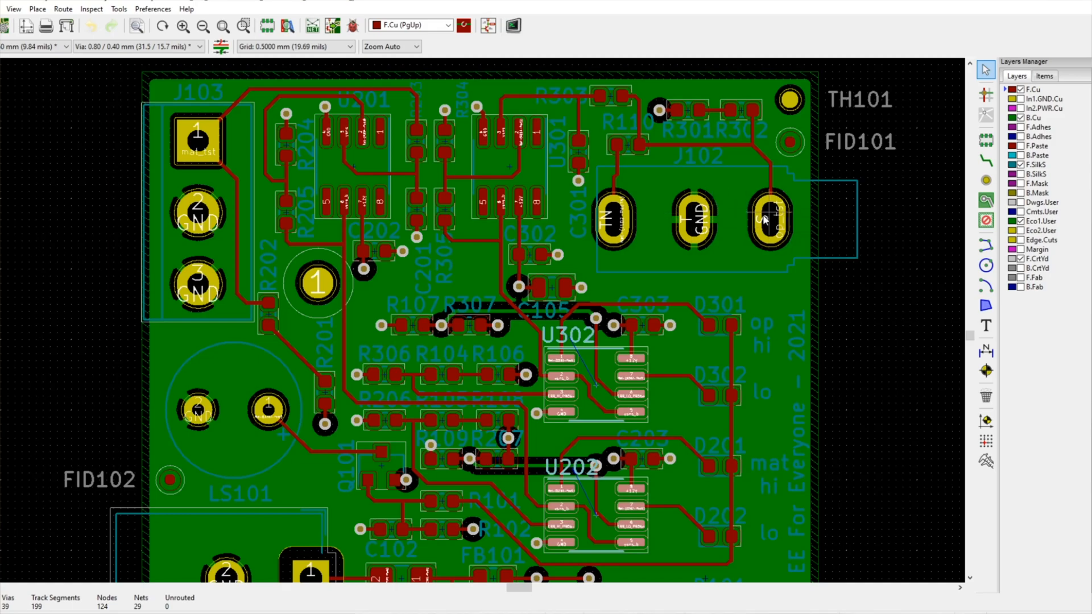
{"action": "mouse_move", "coordinate": [656, 234]}
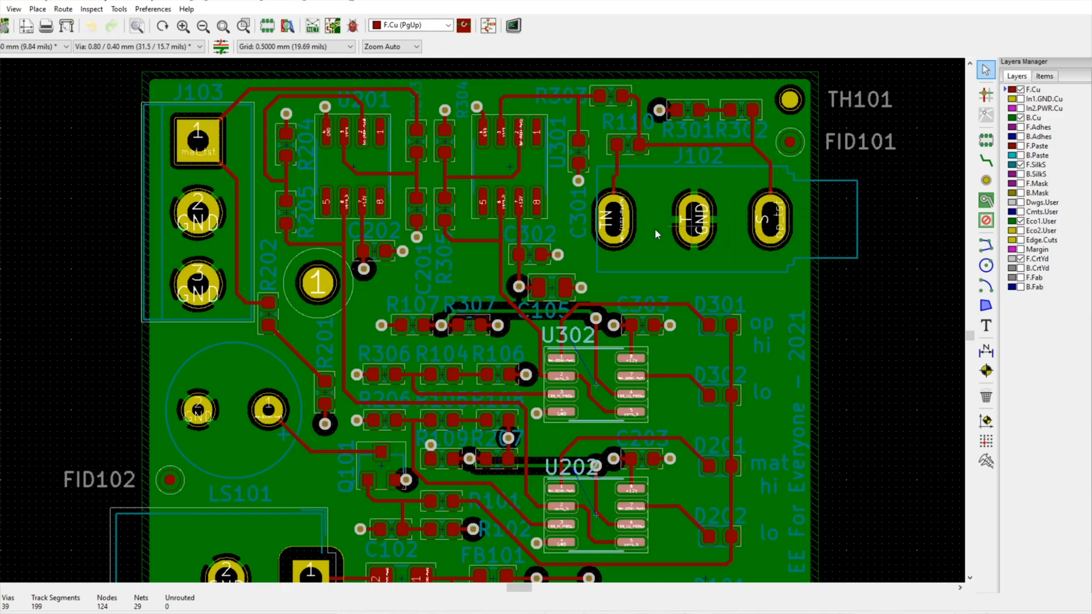
{"action": "mouse_move", "coordinate": [185, 173]}
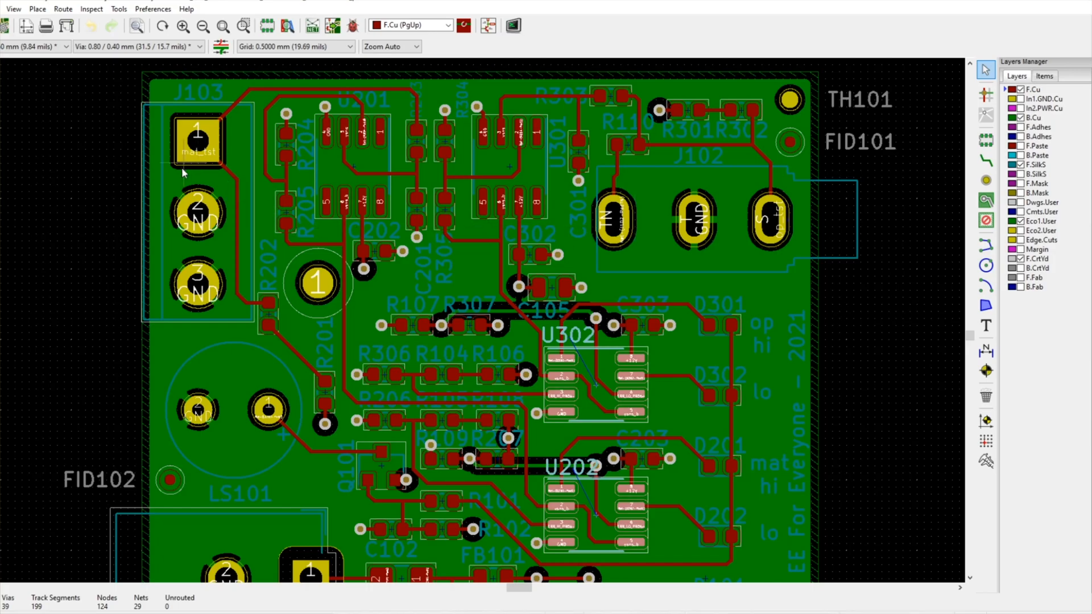
{"action": "mouse_move", "coordinate": [486, 401]}
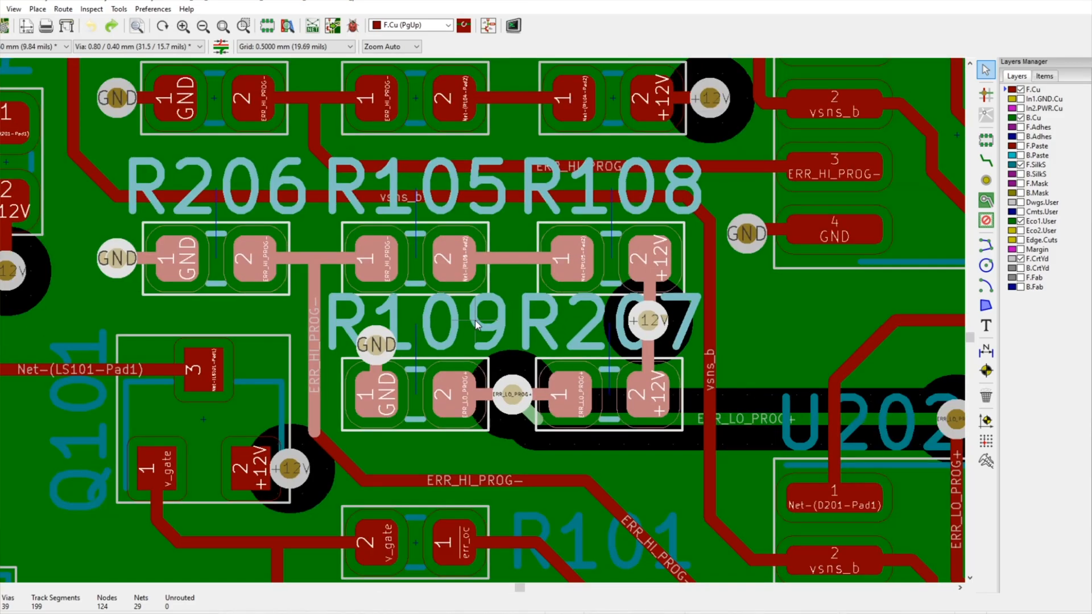
{"action": "scroll", "scroll_direction": "down", "scroll_amount": 3}
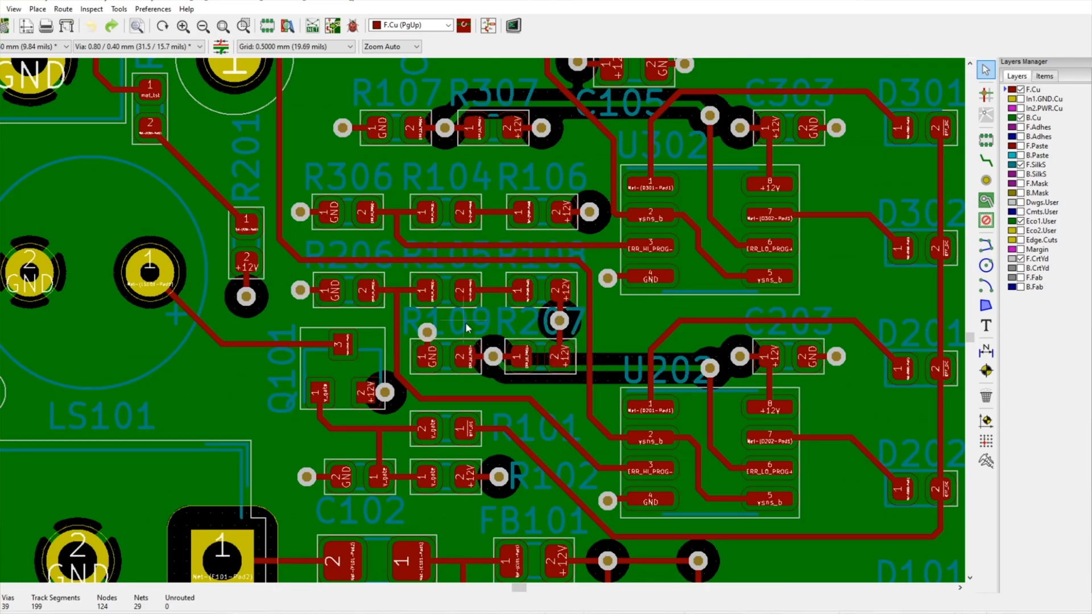
{"action": "mouse_move", "coordinate": [491, 358]}
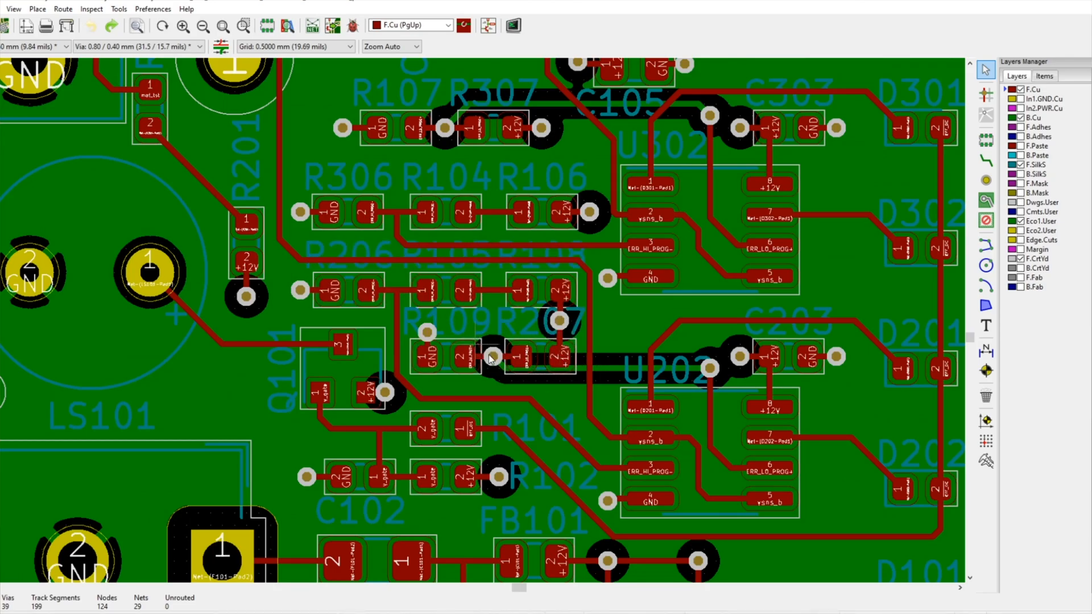
{"action": "mouse_move", "coordinate": [689, 334]}
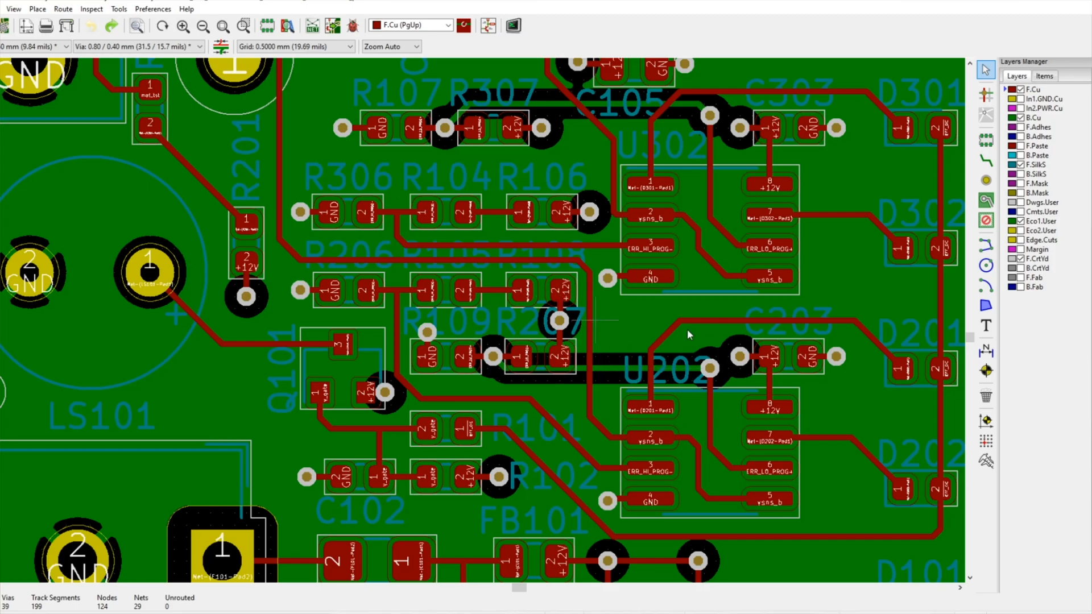
{"action": "left_click", "coordinate": [709, 370]}
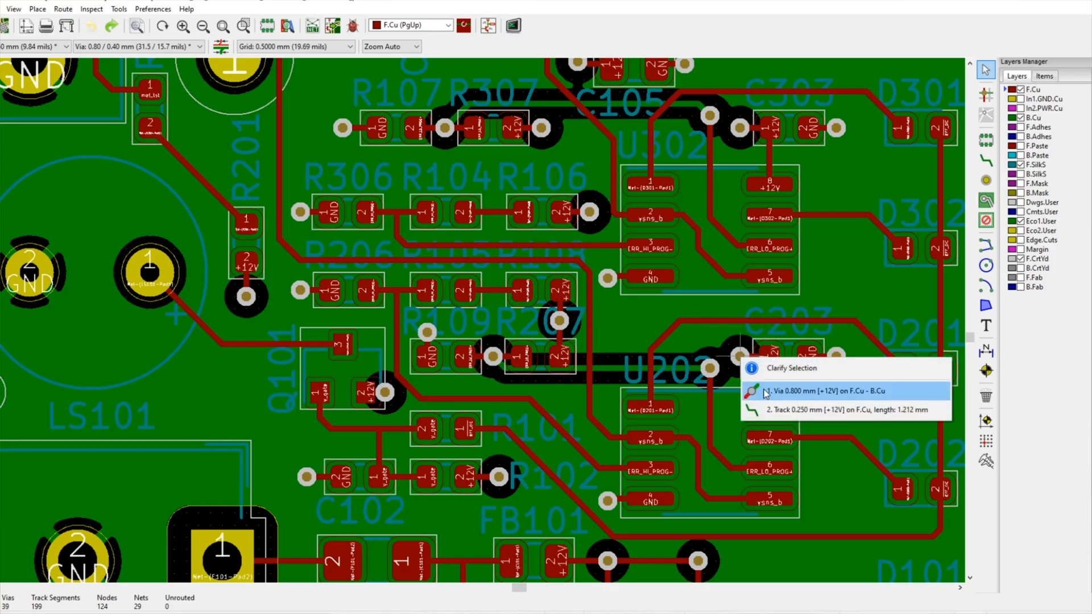
{"action": "left_click", "coordinate": [833, 390]}
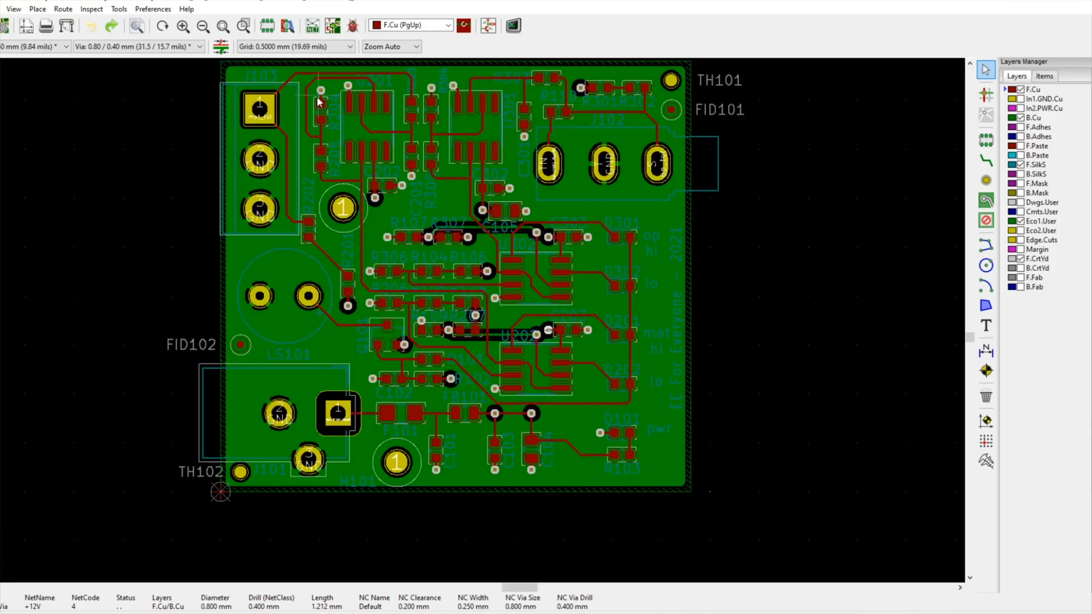
{"action": "mouse_move", "coordinate": [435, 185]}
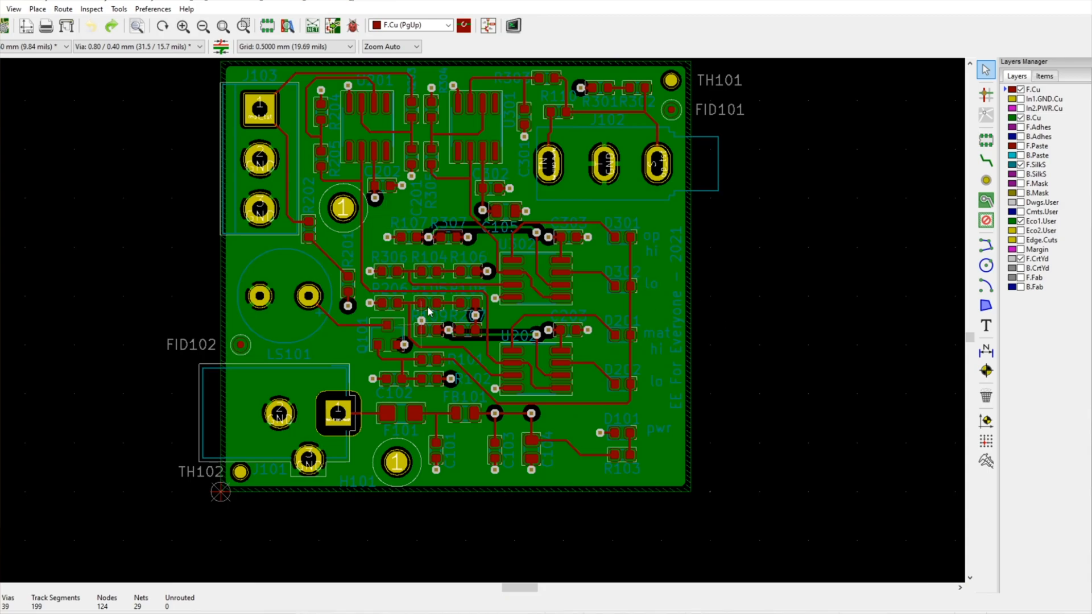
{"action": "mouse_move", "coordinate": [460, 258]}
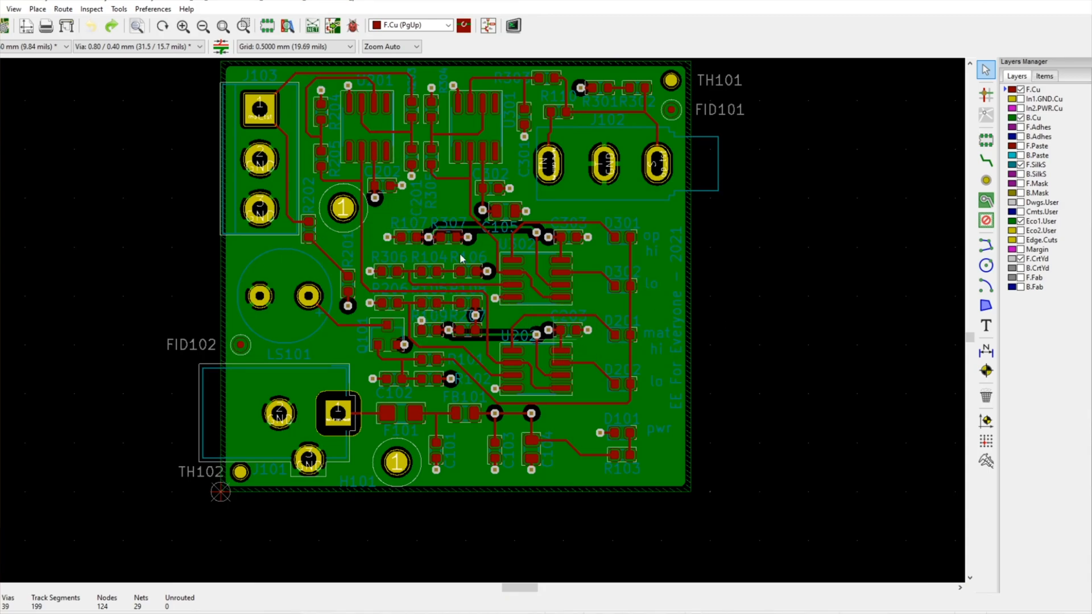
{"action": "mouse_move", "coordinate": [479, 249]}
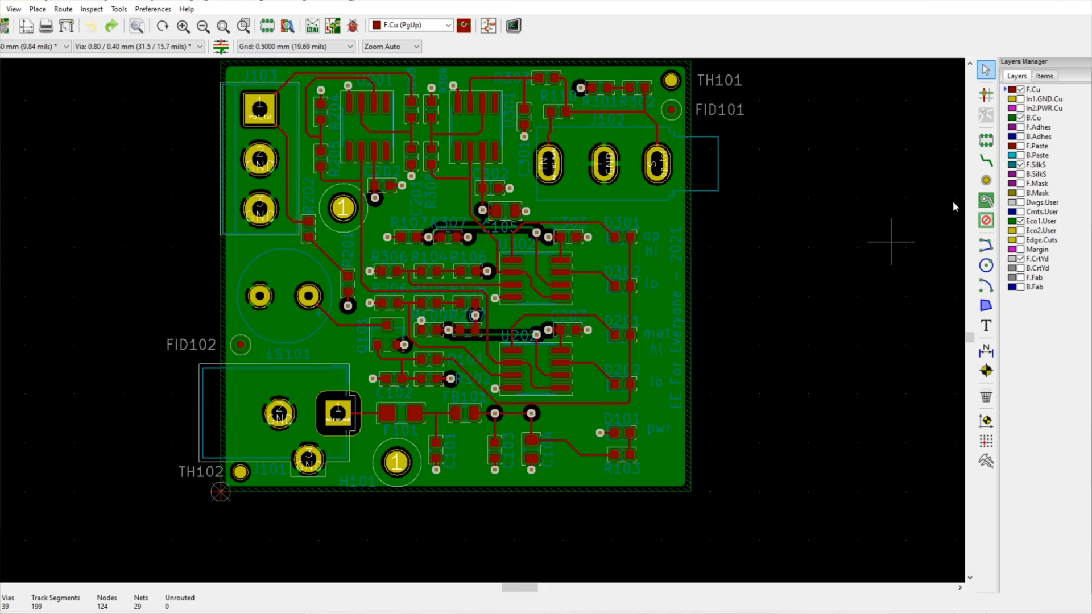
{"action": "left_click", "coordinate": [1021, 109]}
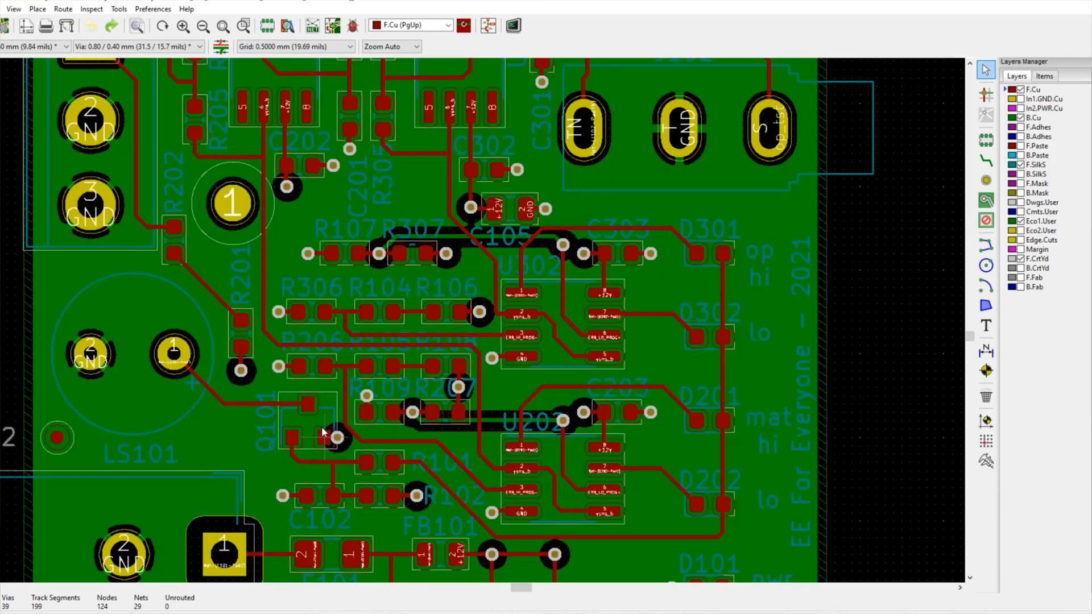
{"action": "scroll", "scroll_direction": "down", "scroll_amount": 3}
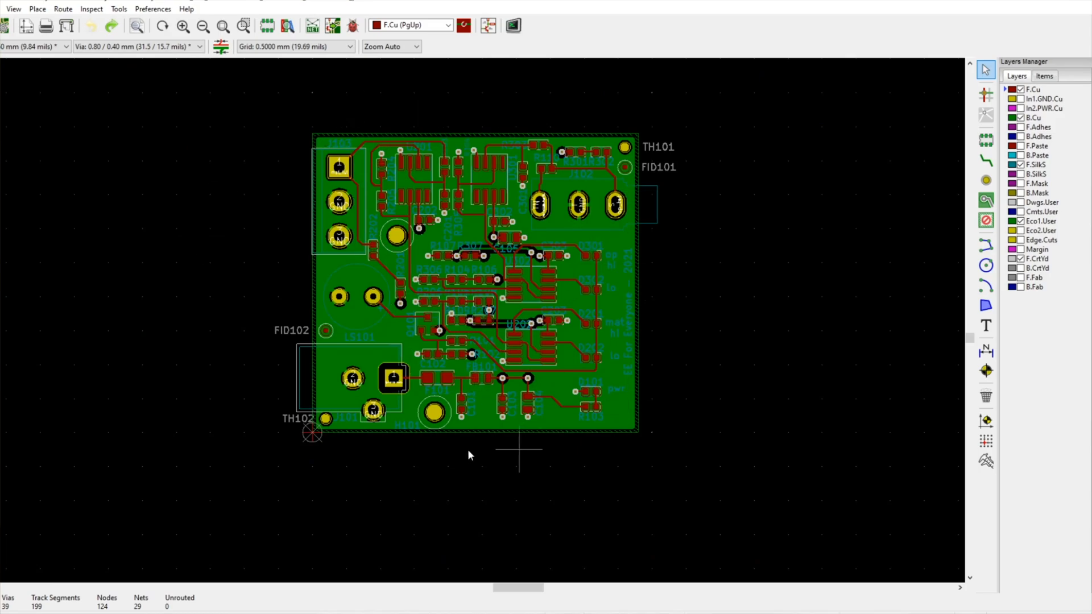
{"action": "mouse_move", "coordinate": [469, 351]}
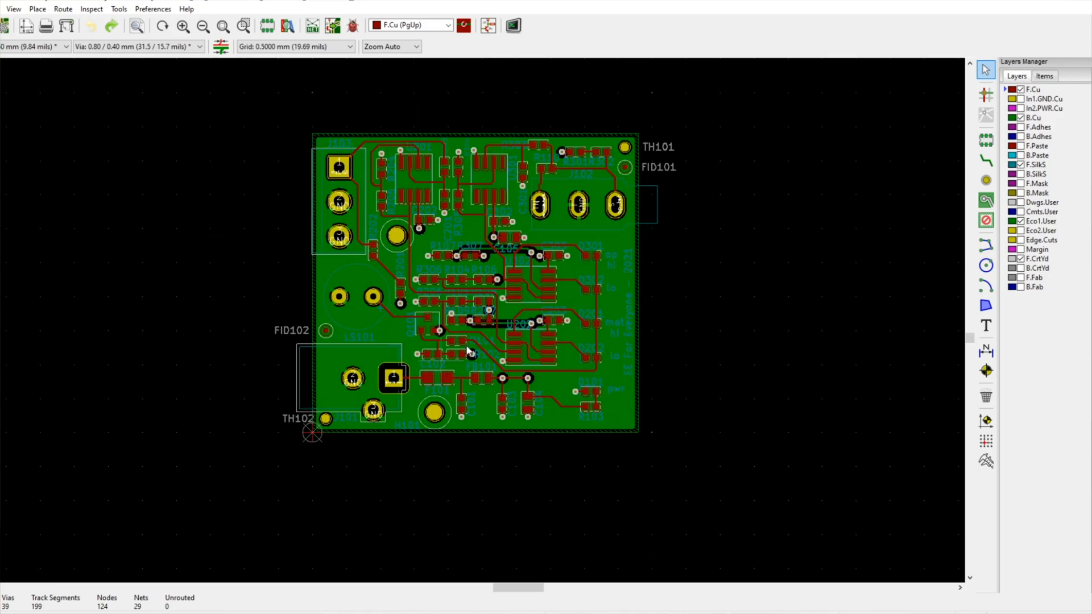
{"action": "scroll", "scroll_direction": "up", "scroll_amount": 3}
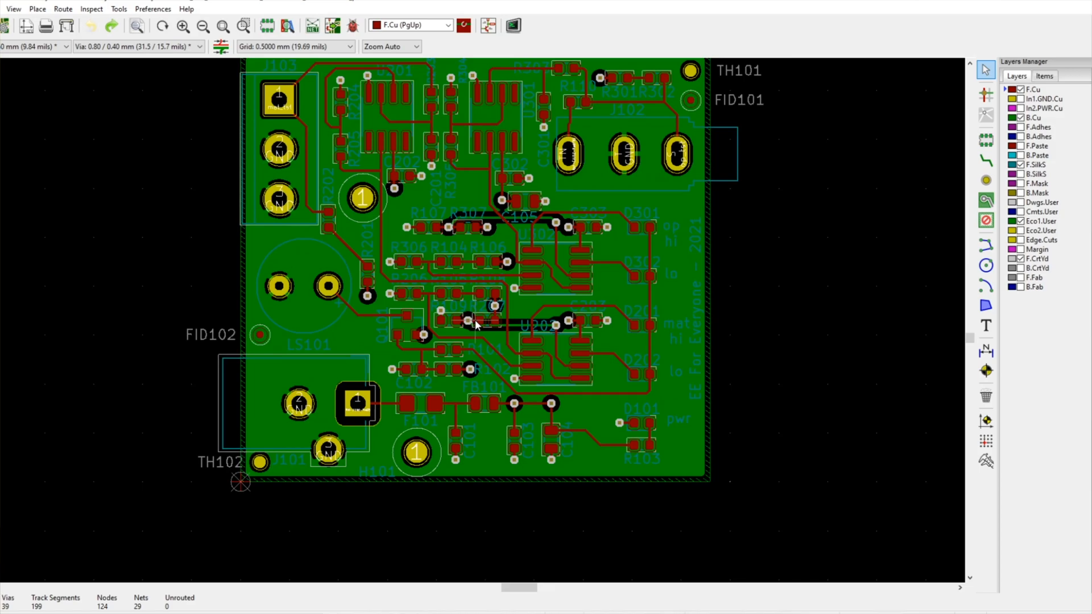
{"action": "mouse_move", "coordinate": [285, 171]}
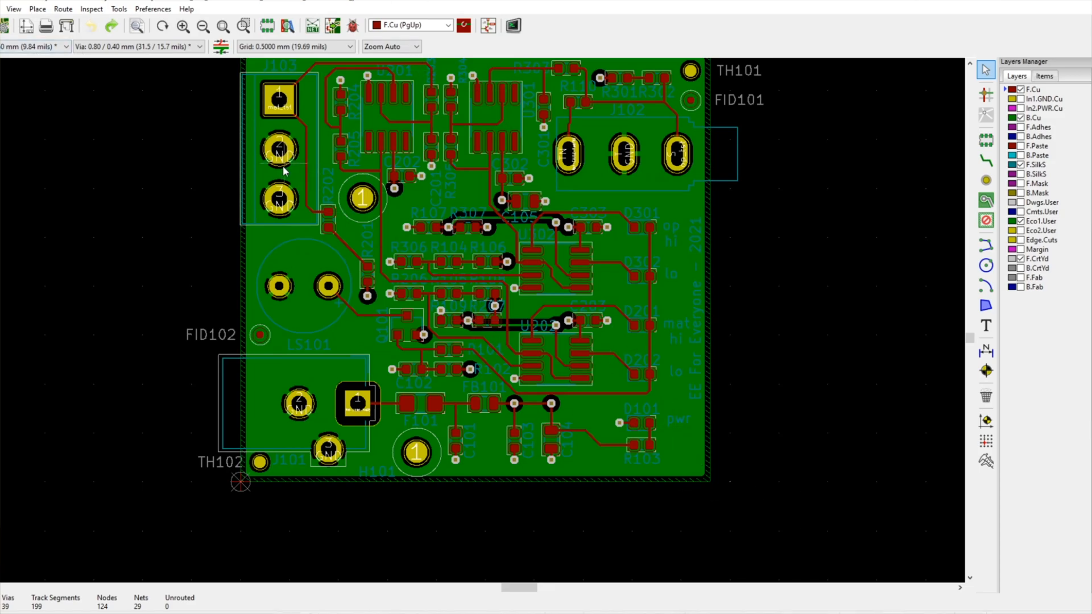
{"action": "mouse_move", "coordinate": [468, 311]}
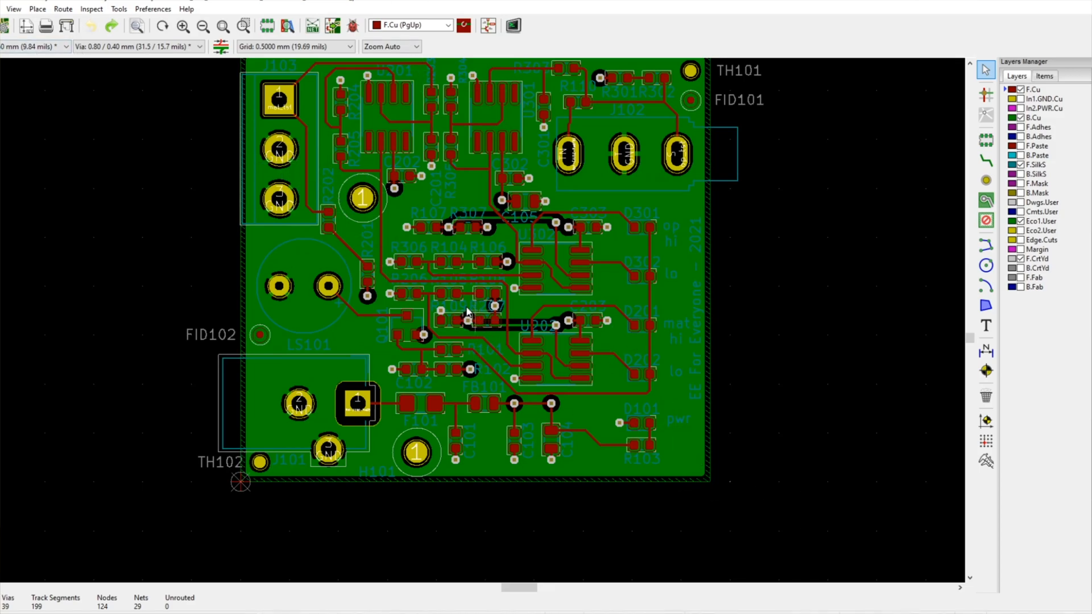
{"action": "mouse_move", "coordinate": [601, 389]}
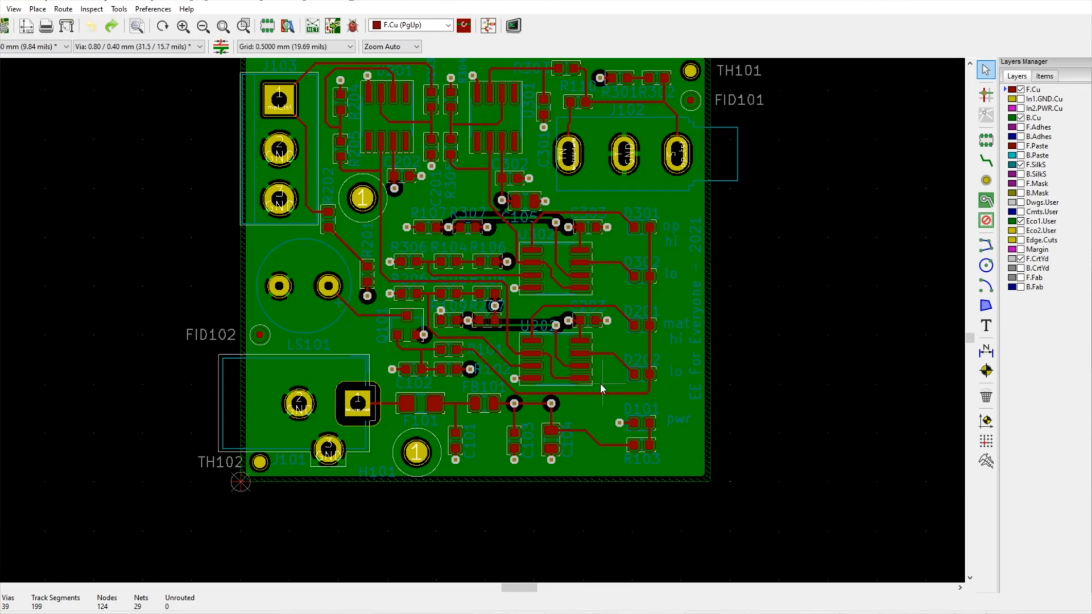
{"action": "mouse_move", "coordinate": [430, 322]}
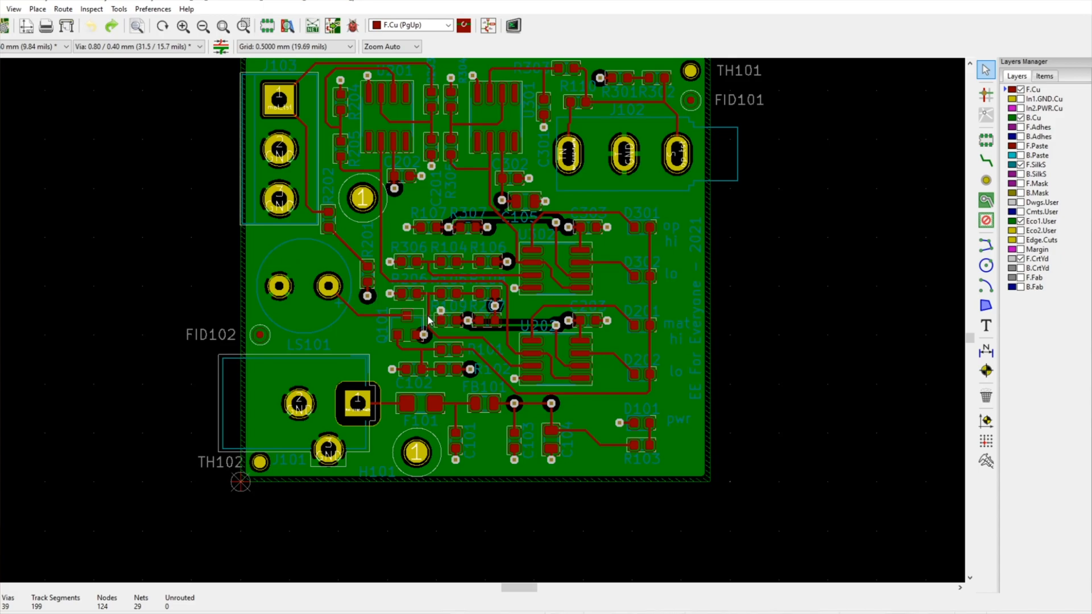
{"action": "mouse_move", "coordinate": [446, 303]}
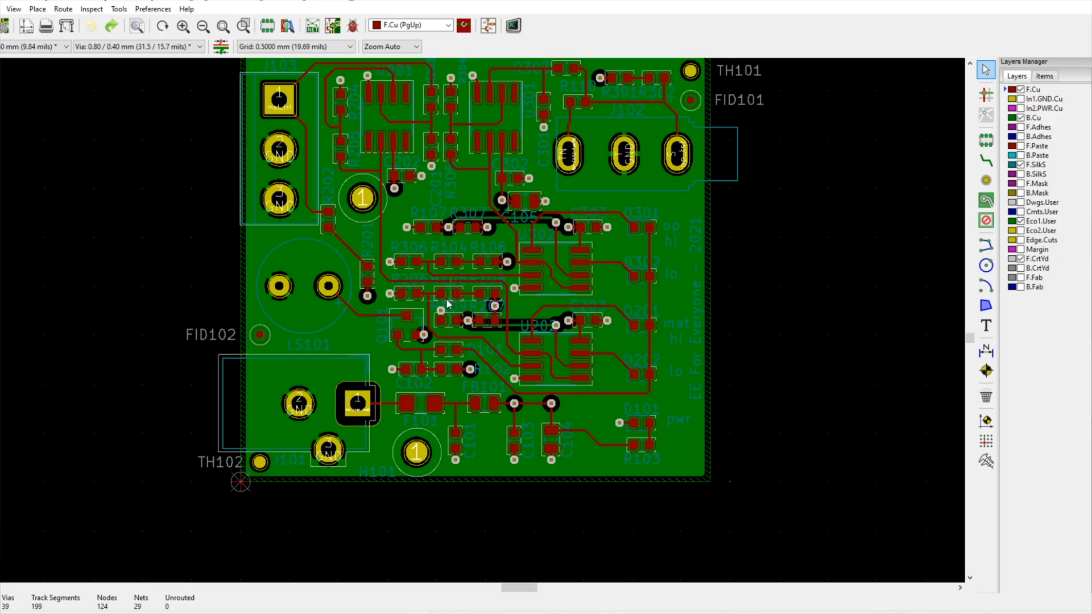
{"action": "mouse_move", "coordinate": [398, 322]}
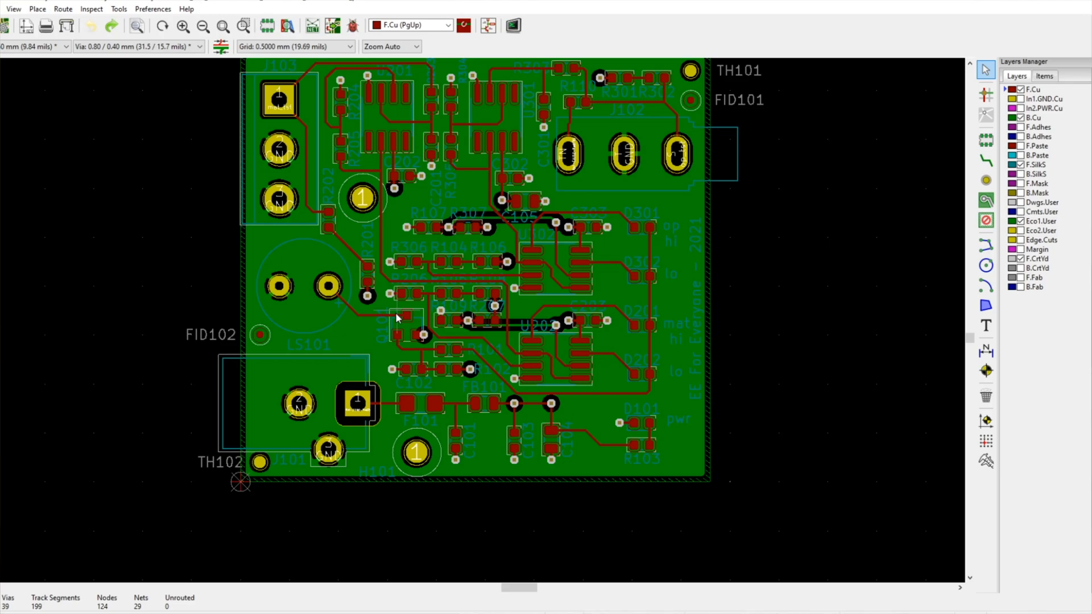
{"action": "mouse_move", "coordinate": [477, 325]}
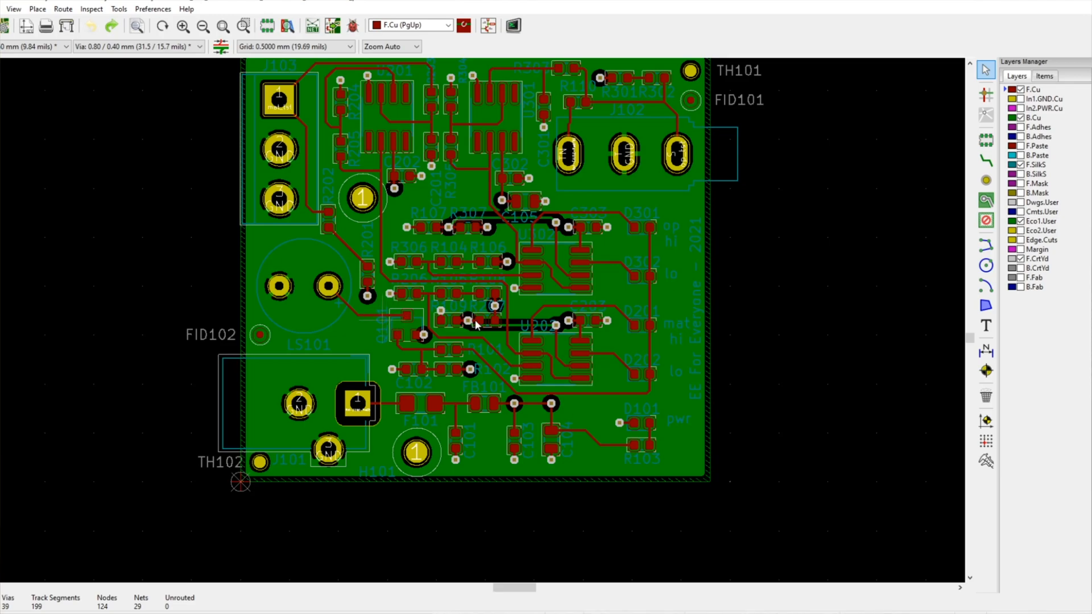
{"action": "scroll", "scroll_direction": "down", "scroll_amount": 3}
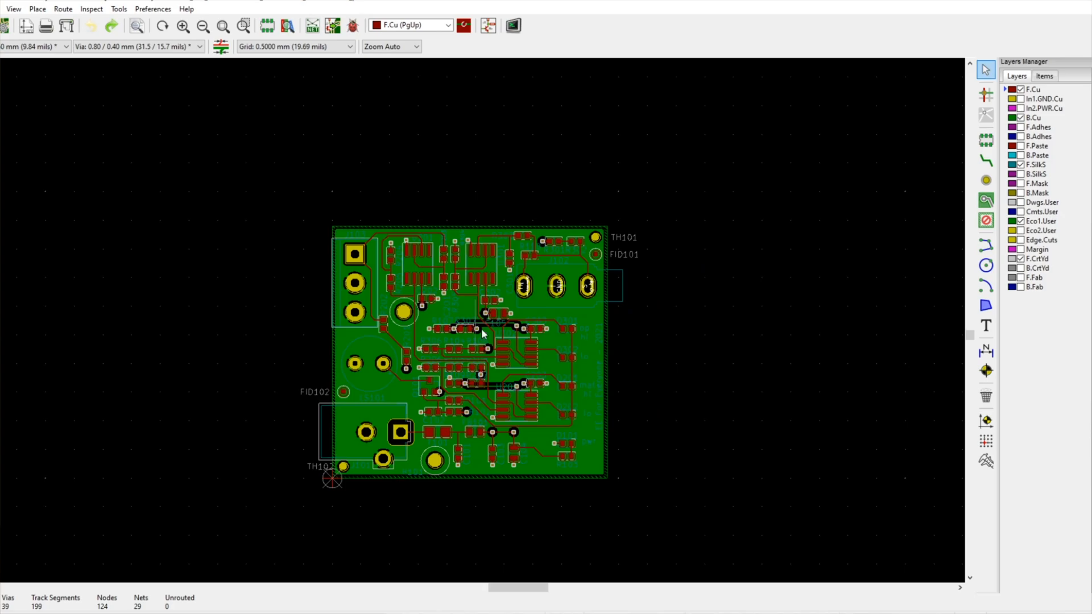
{"action": "mouse_move", "coordinate": [467, 345]}
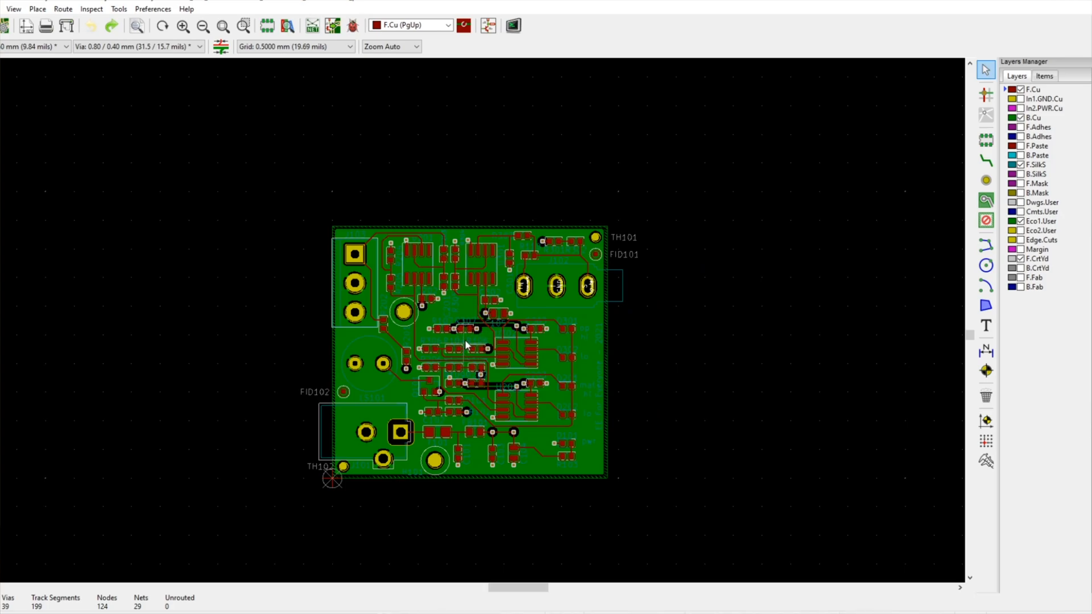
{"action": "mouse_move", "coordinate": [315, 479]}
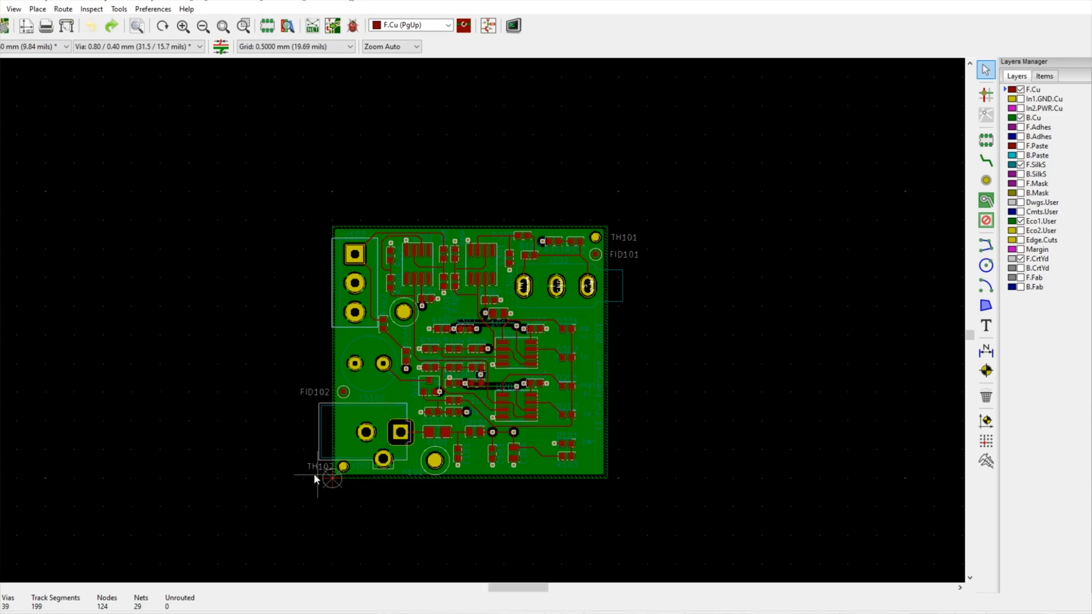
{"action": "mouse_move", "coordinate": [619, 504]}
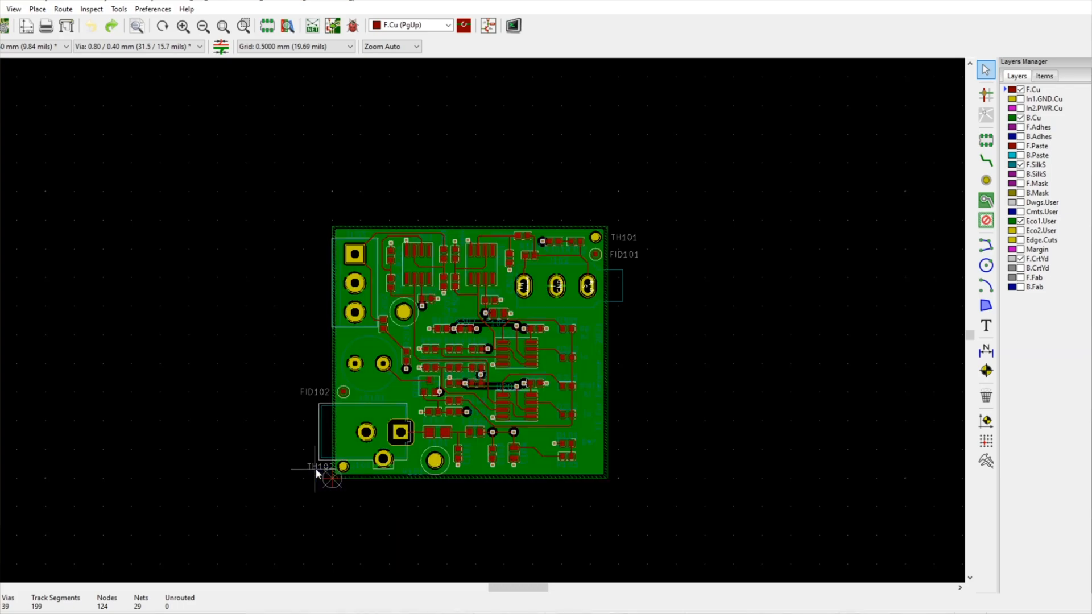
{"action": "scroll", "scroll_direction": "down", "scroll_amount": 3}
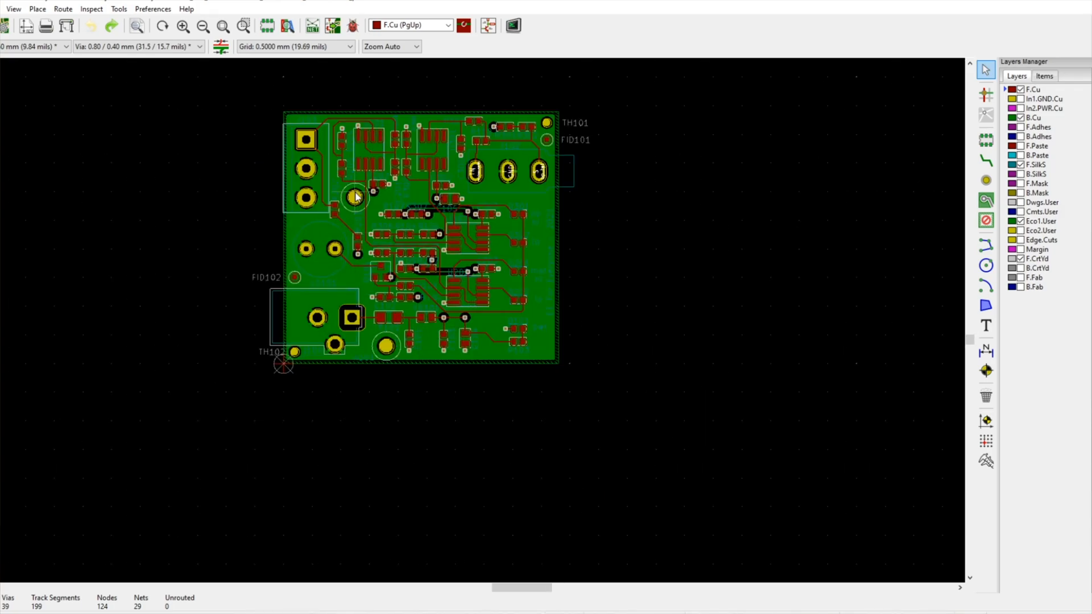
{"action": "mouse_move", "coordinate": [391, 207]}
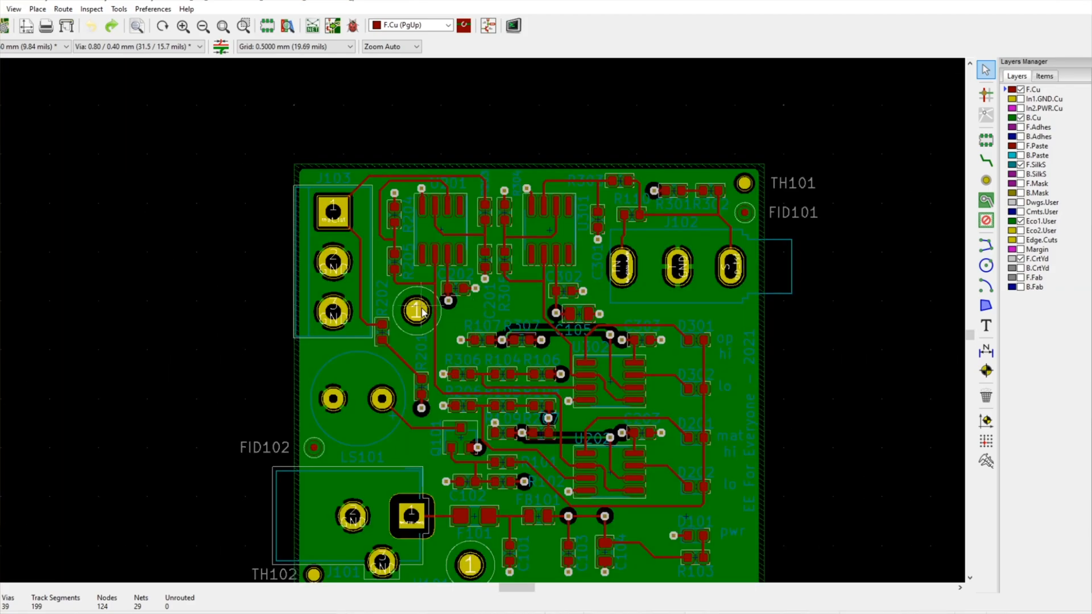
{"action": "mouse_move", "coordinate": [420, 321]}
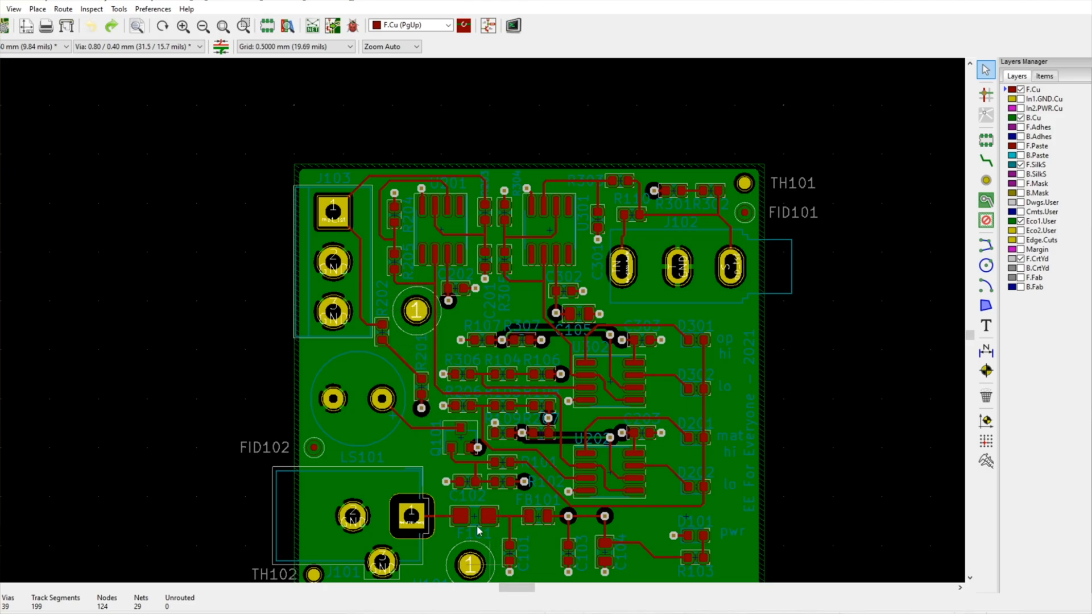
{"action": "mouse_move", "coordinate": [328, 231]}
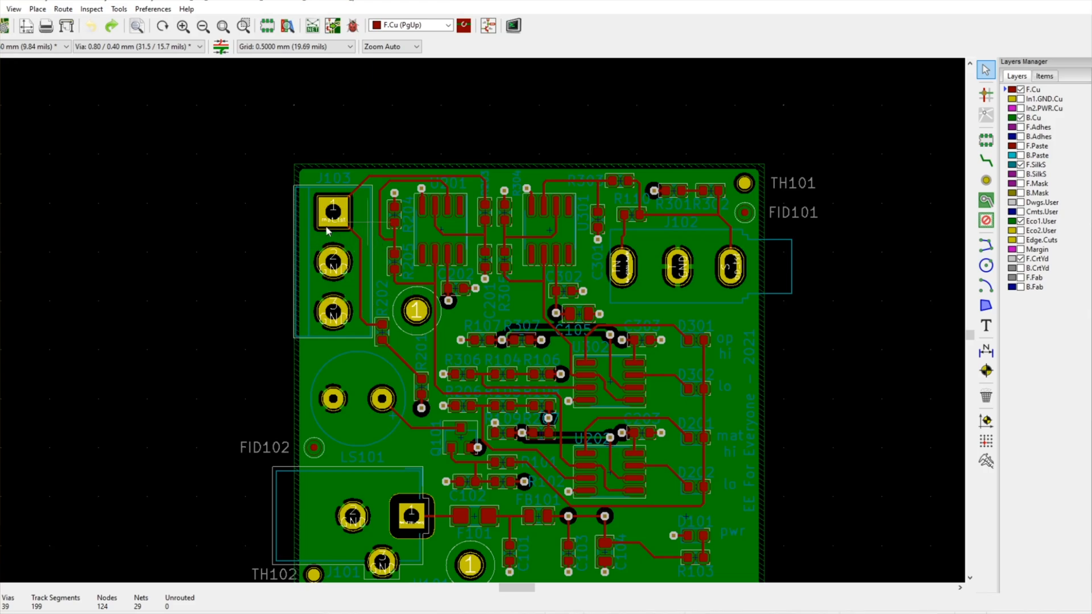
{"action": "mouse_move", "coordinate": [511, 274]}
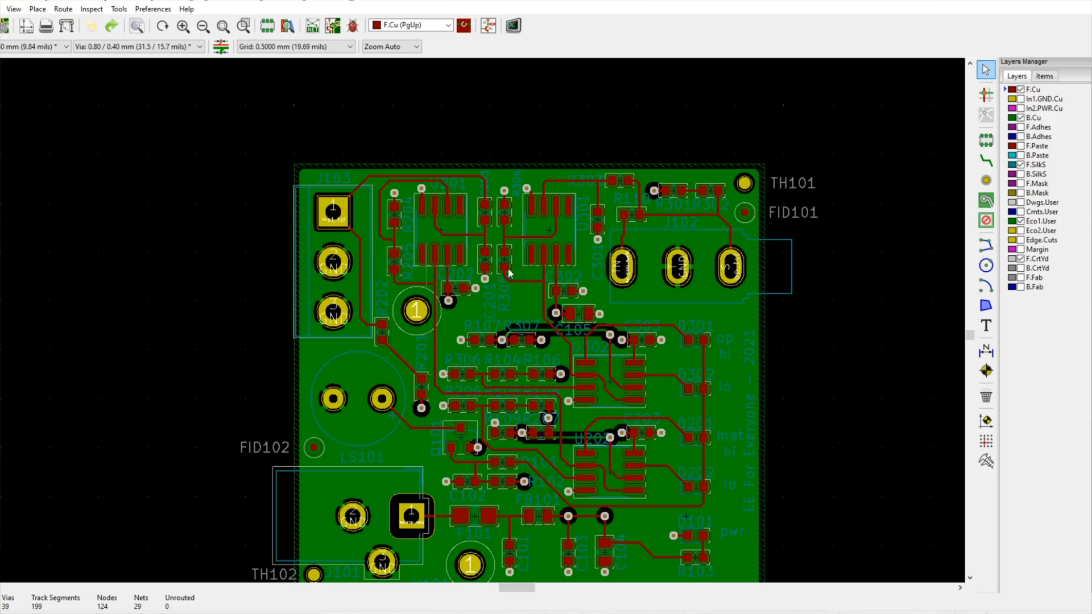
{"action": "scroll", "scroll_direction": "down", "scroll_amount": 3}
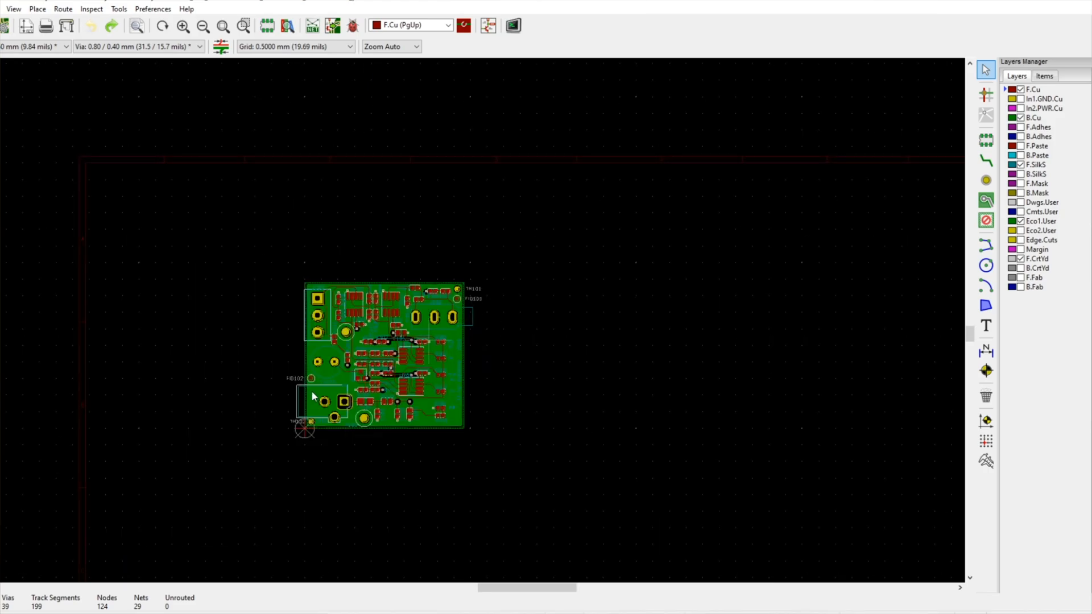
{"action": "scroll", "scroll_direction": "up", "scroll_amount": 3}
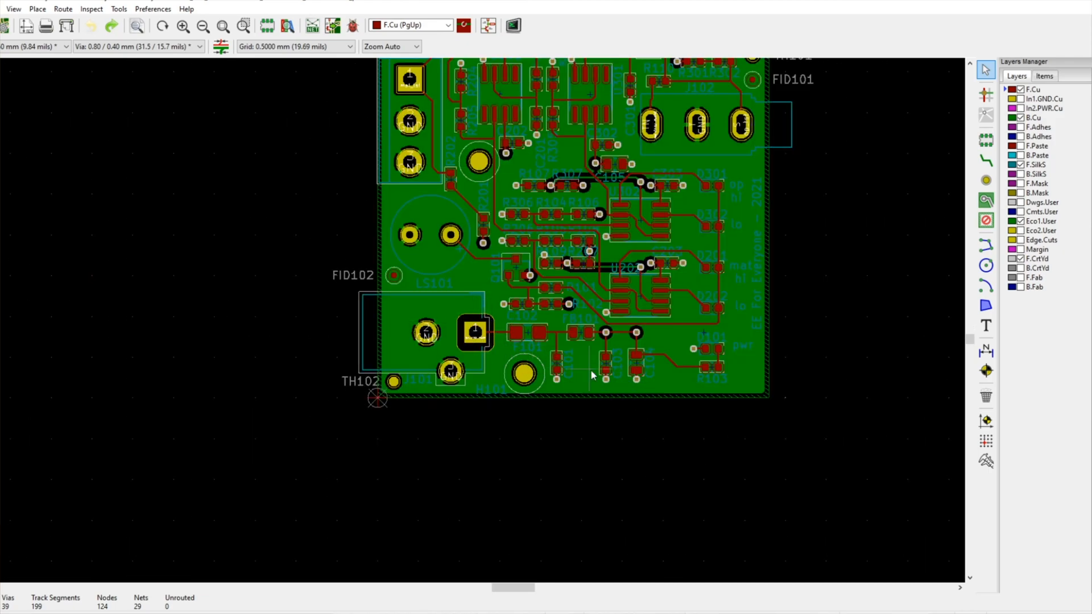
{"action": "scroll", "scroll_direction": "down", "scroll_amount": 3}
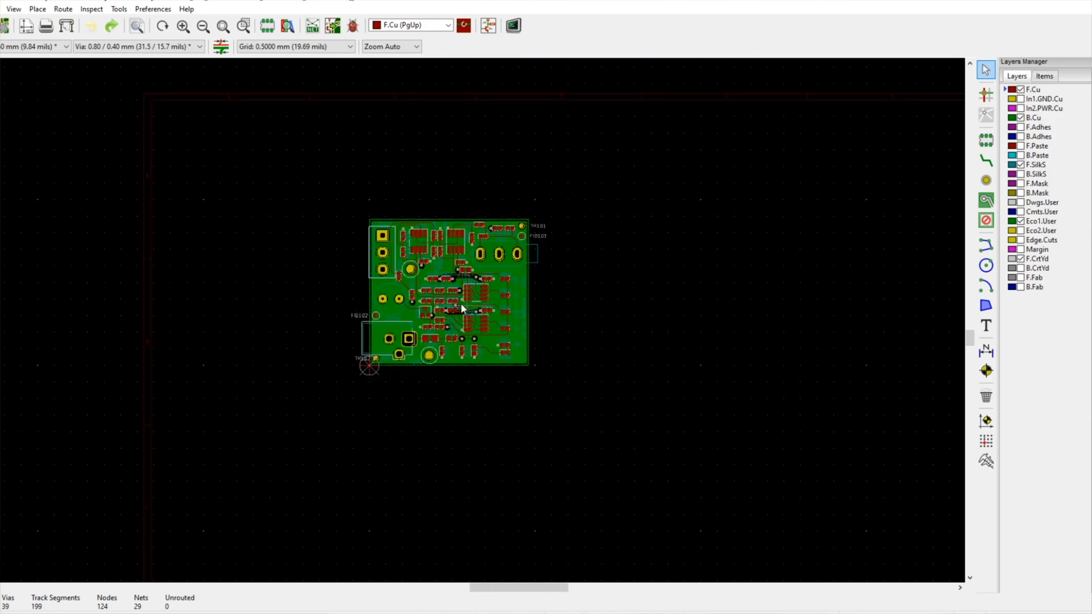
{"action": "scroll", "scroll_direction": "up", "scroll_amount": 3}
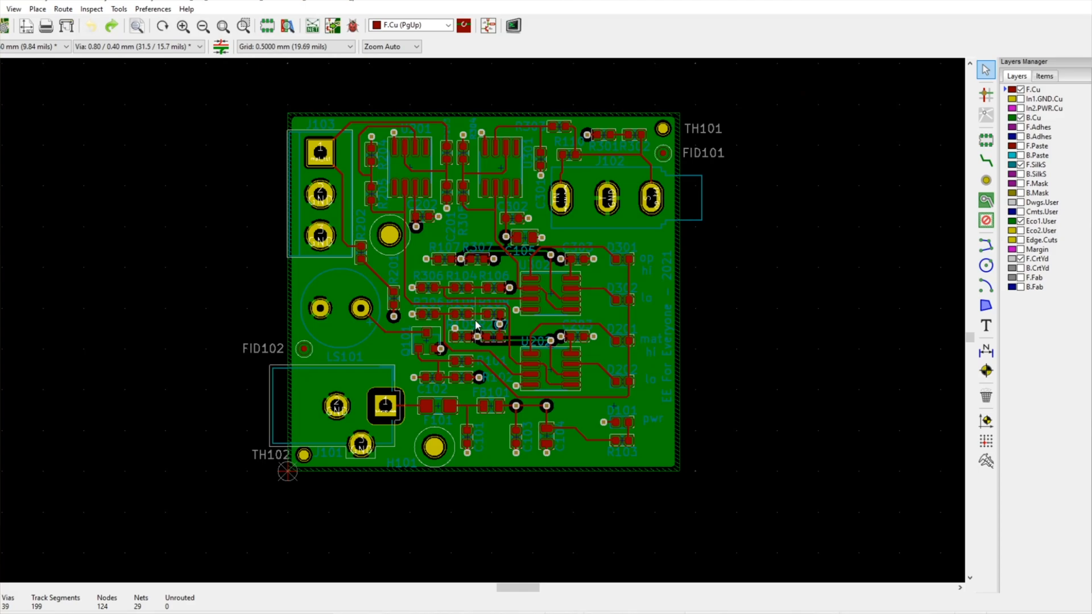
{"action": "scroll", "scroll_direction": "up", "scroll_amount": 3}
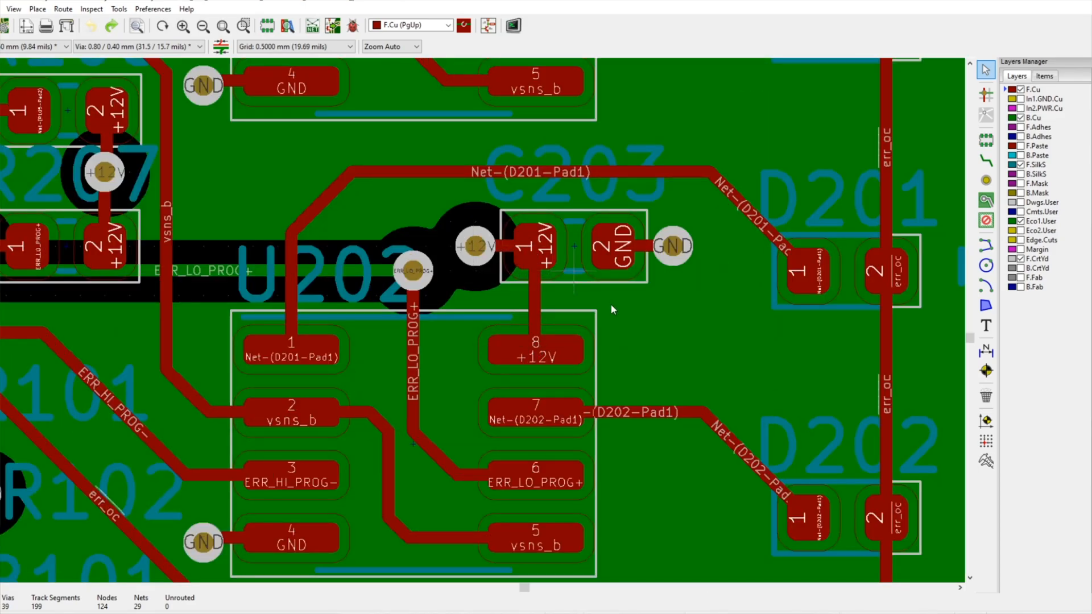
{"action": "scroll", "scroll_direction": "down", "scroll_amount": 3}
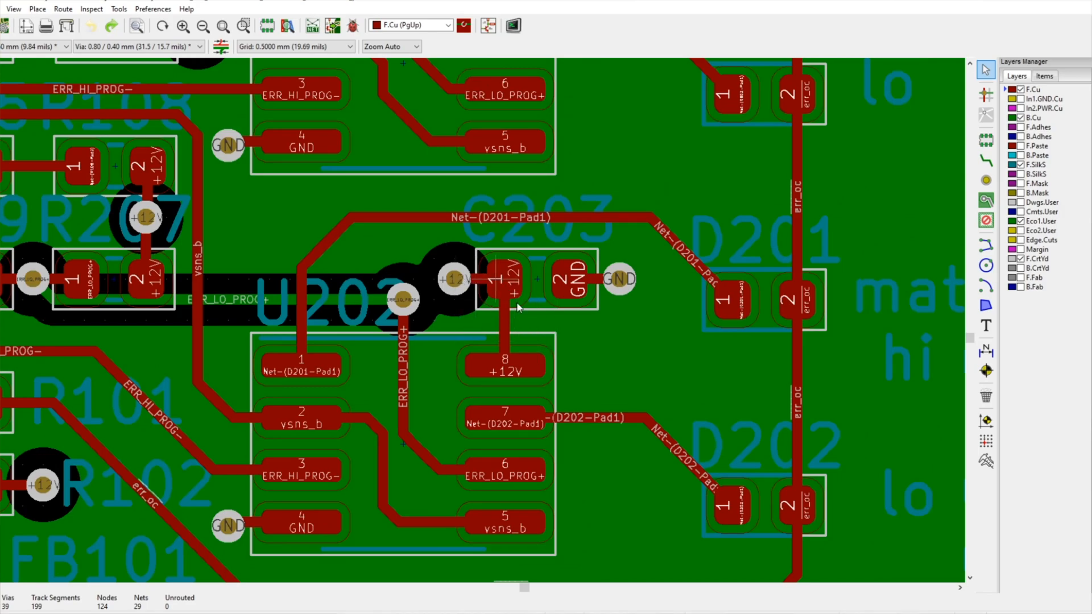
{"action": "mouse_move", "coordinate": [526, 371]}
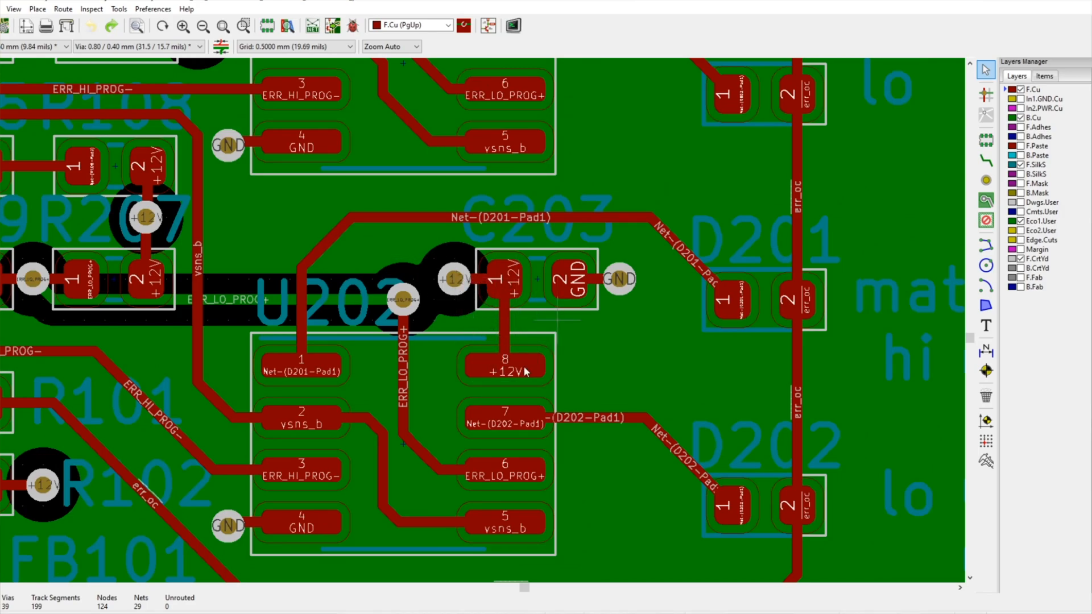
{"action": "scroll", "scroll_direction": "down", "scroll_amount": 3}
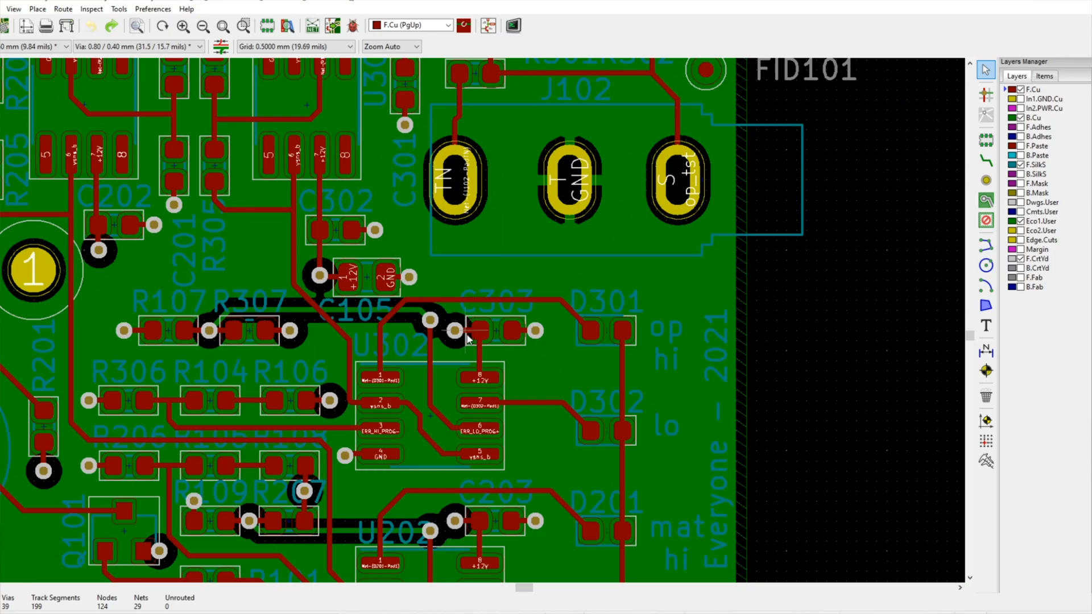
{"action": "scroll", "scroll_direction": "down", "scroll_amount": 3}
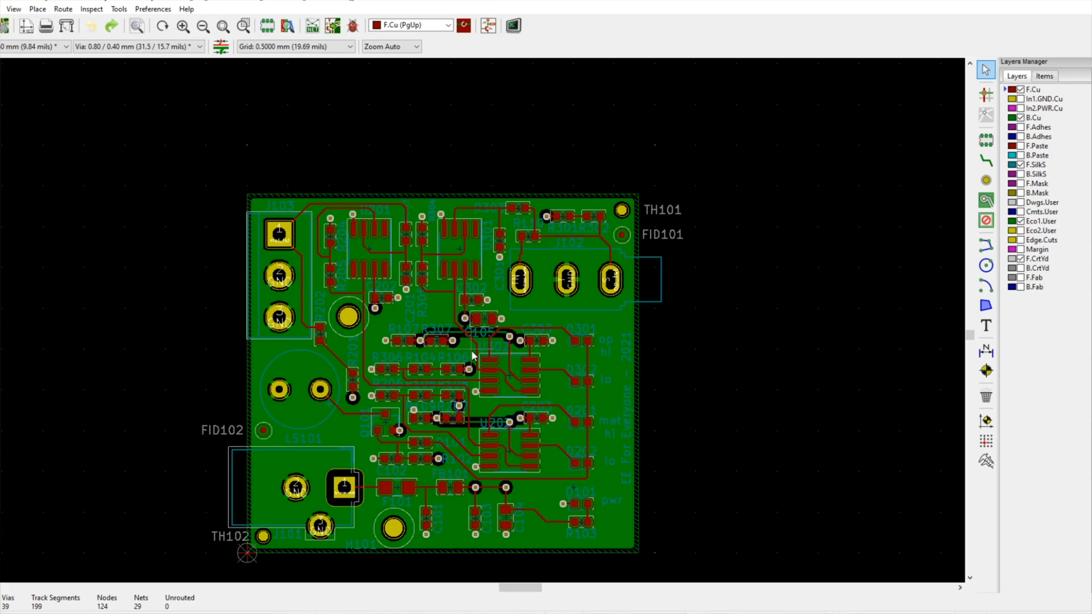
{"action": "mouse_move", "coordinate": [1023, 424]}
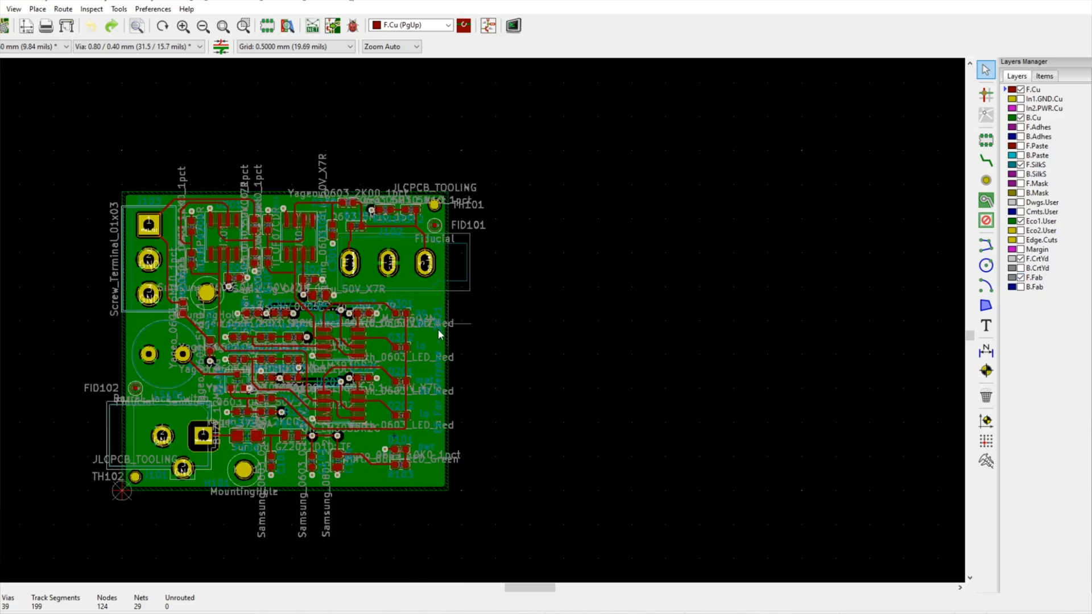
{"action": "mouse_move", "coordinate": [1034, 287]}
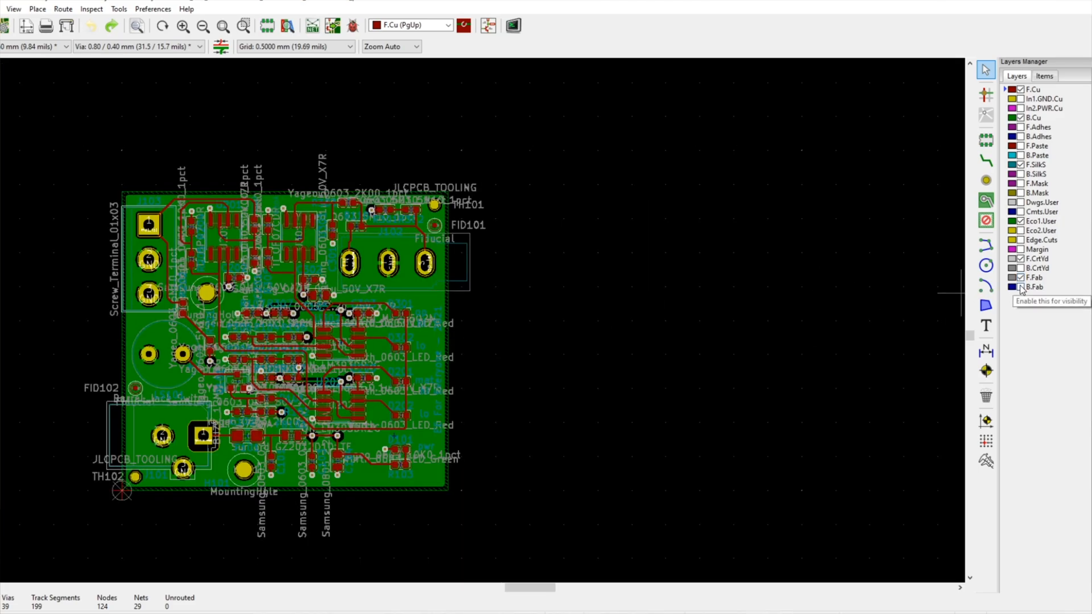